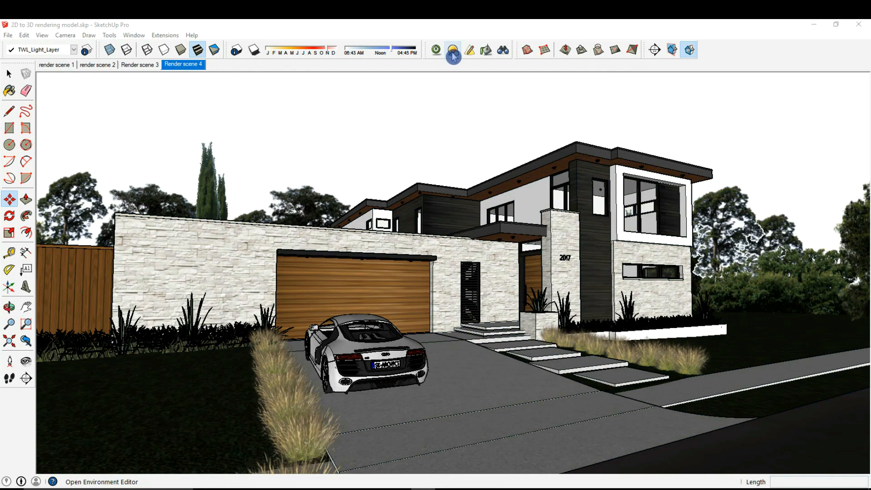
Open the Twilight Render environment editor and browse the background/sky type options.
left_click(452, 50)
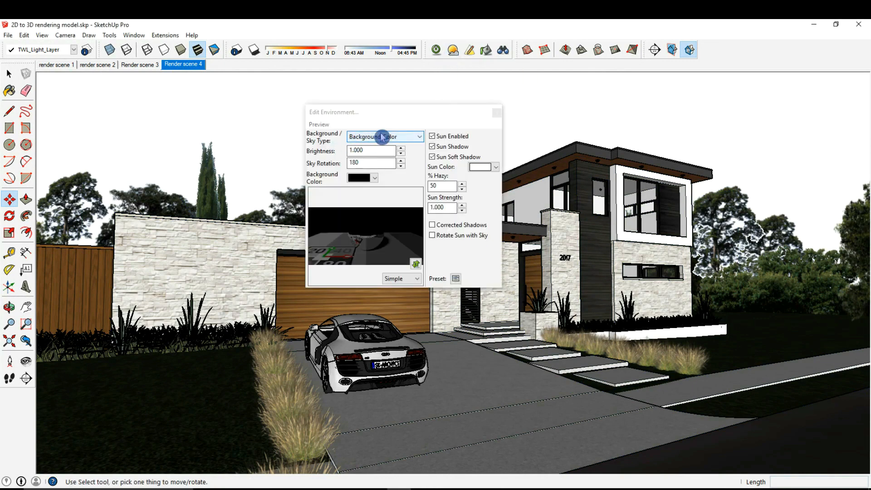
mouse_move(385, 136)
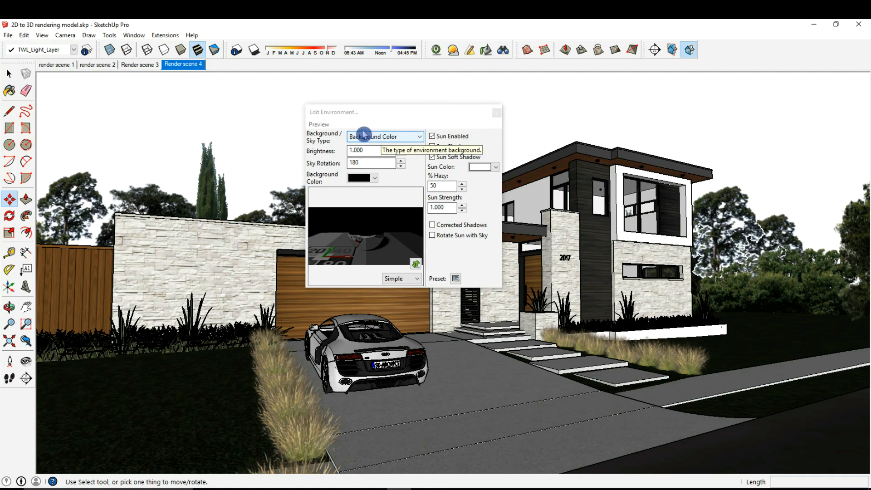
left_click(385, 136)
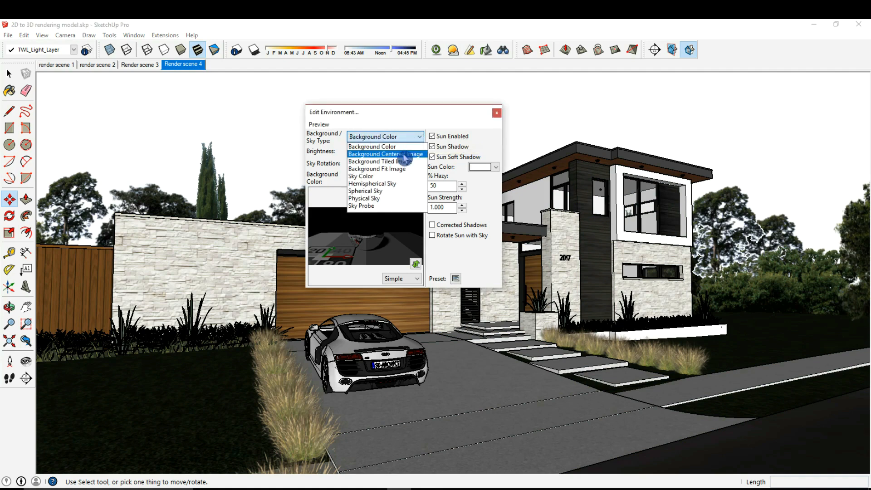
mouse_move(383, 161)
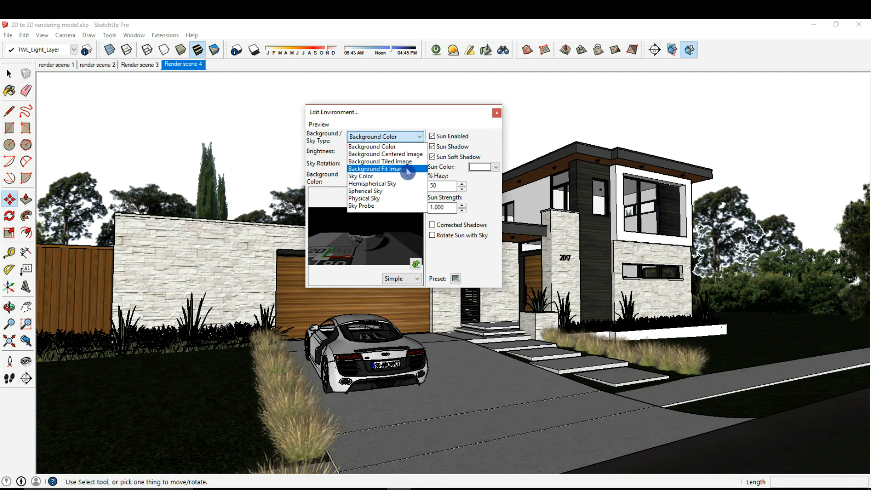
mouse_move(389, 184)
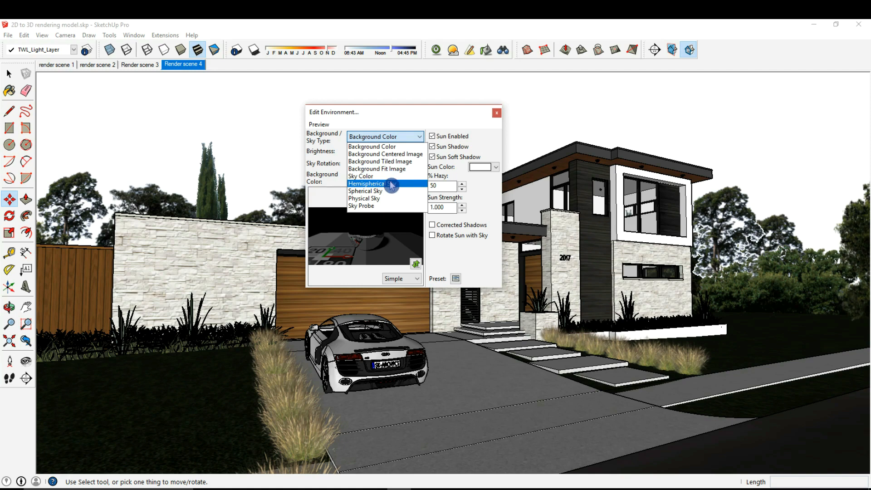
mouse_move(389, 194)
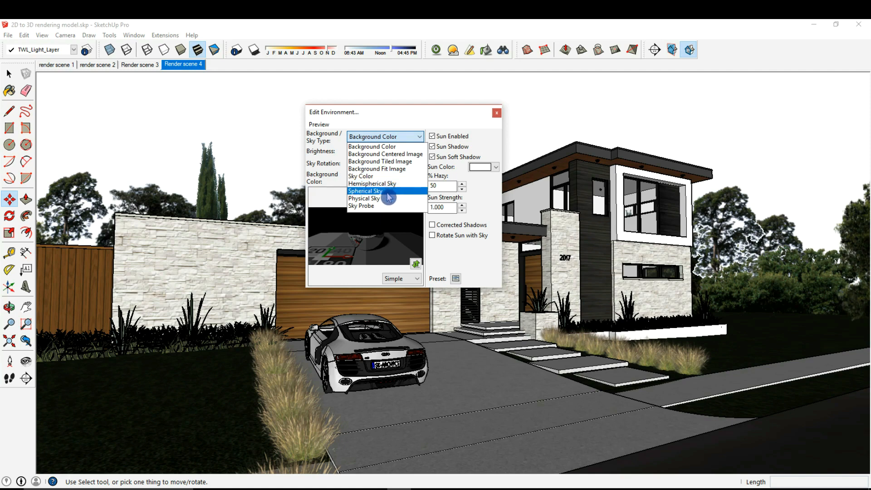
mouse_move(385, 205)
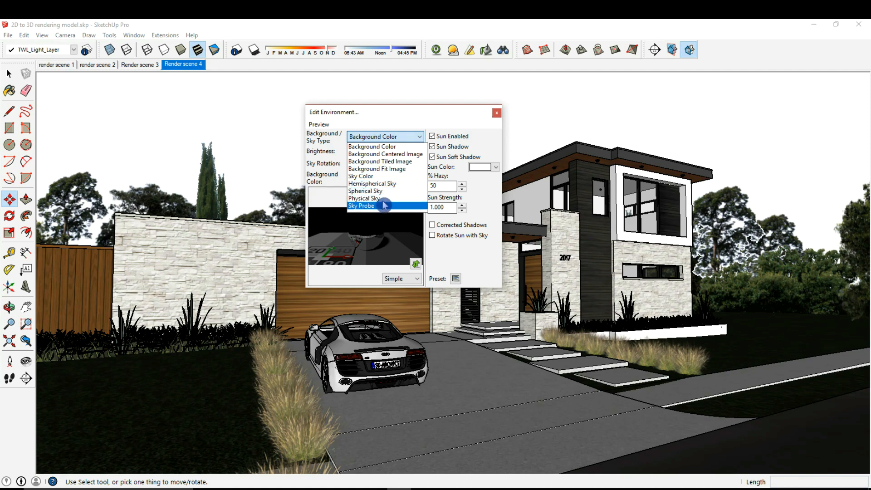
mouse_move(385, 194)
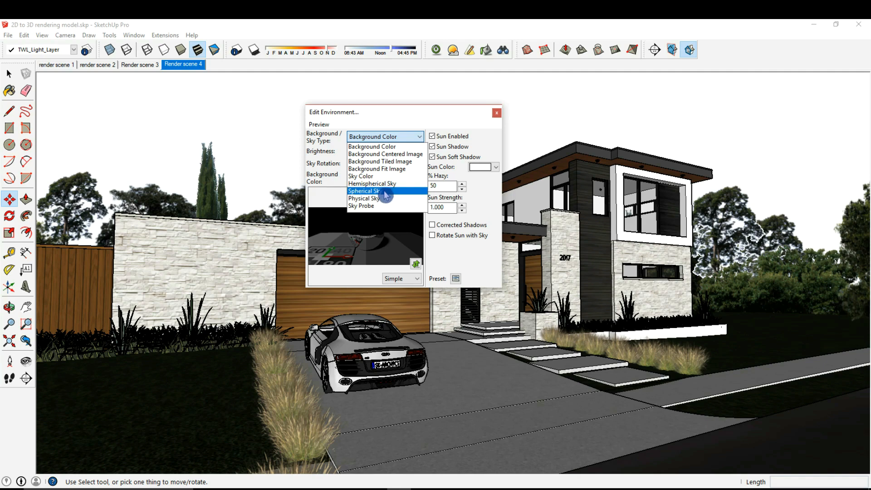
mouse_move(385, 193)
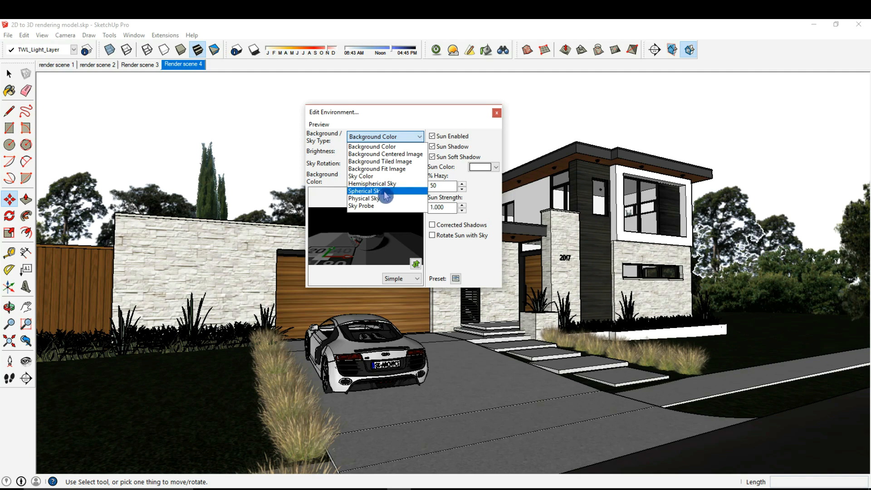
mouse_move(386, 195)
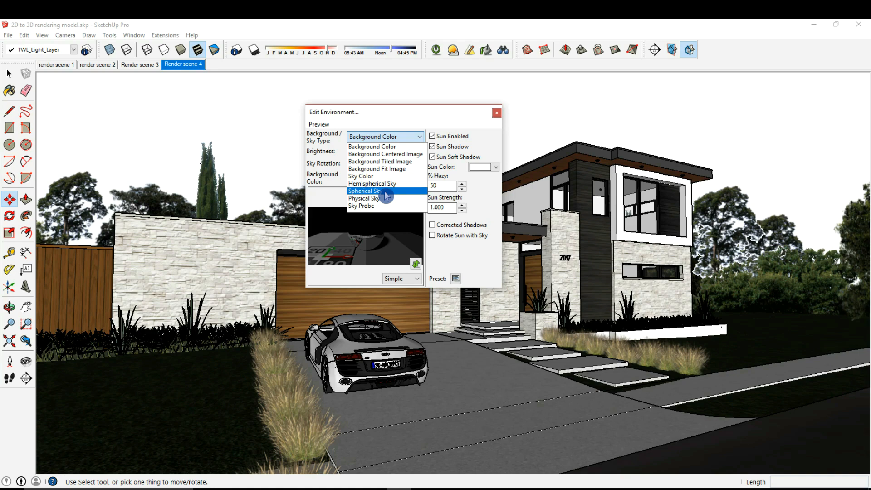
Set a Spherical Sky background using evening sky.jpg from the Desktop.
left_click(364, 190)
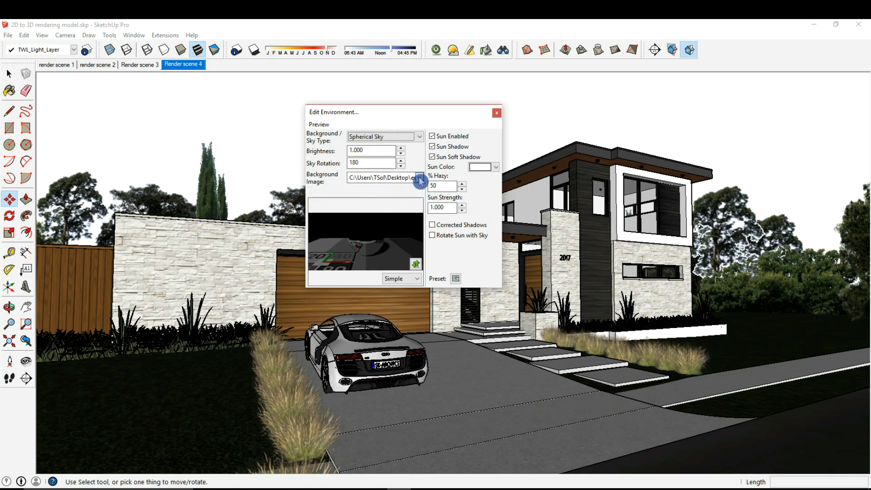
left_click(419, 181)
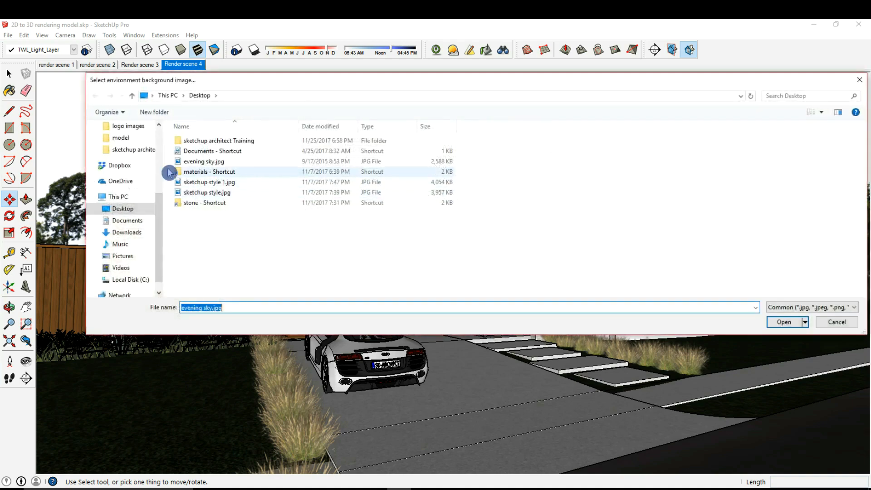
left_click(123, 208)
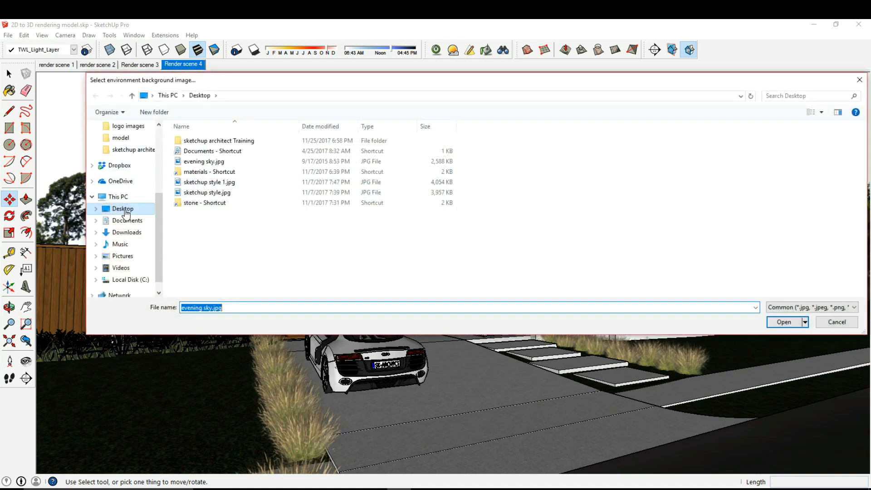
left_click(204, 161)
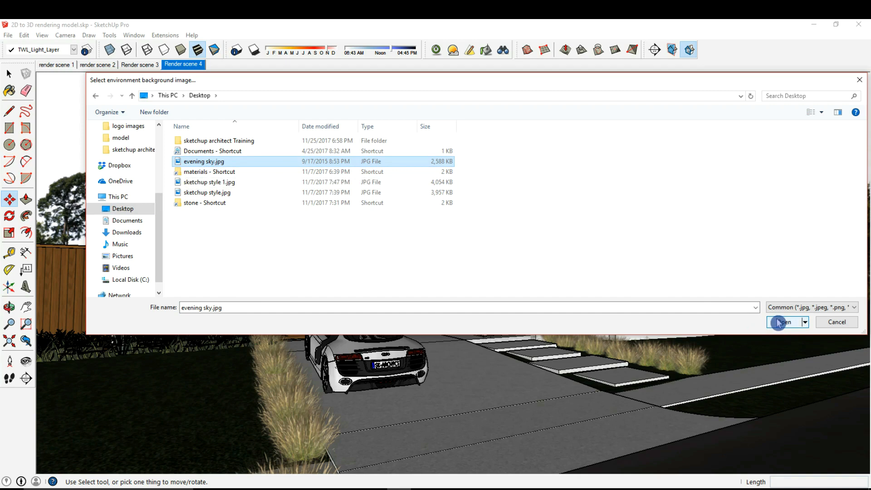
left_click(783, 321)
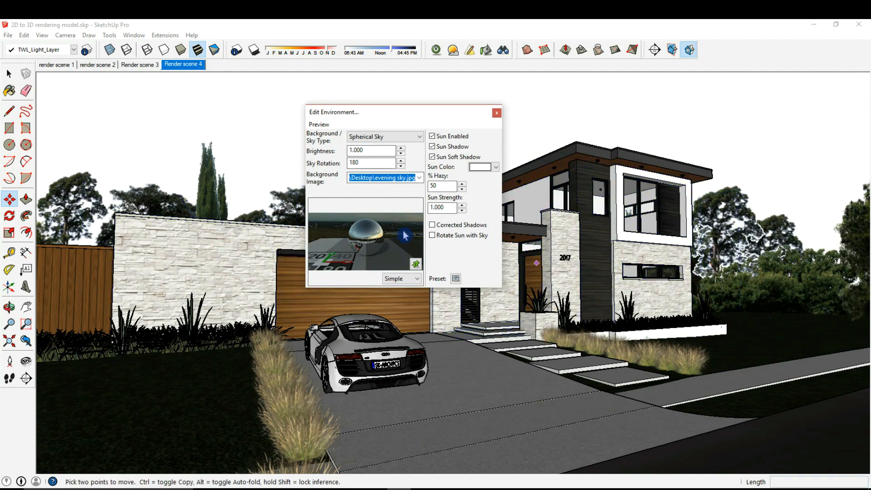
mouse_move(388, 223)
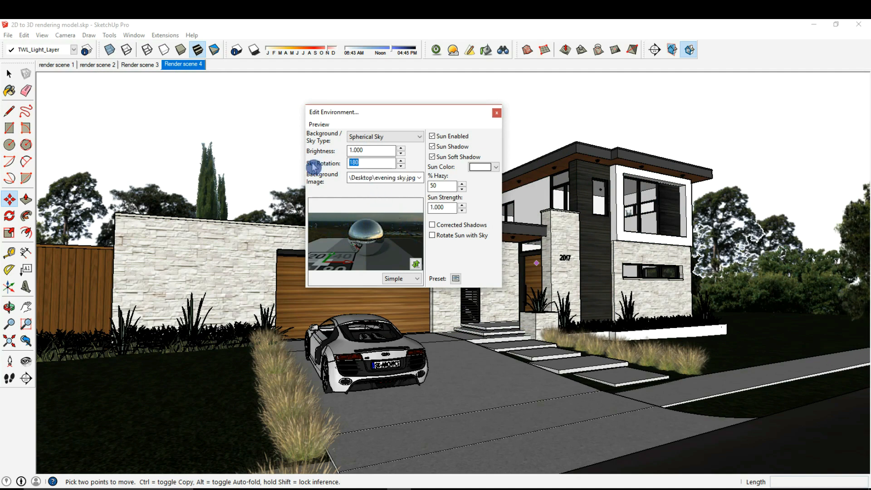
Enter 90, then 0, as the sky rotation value.
type("90")
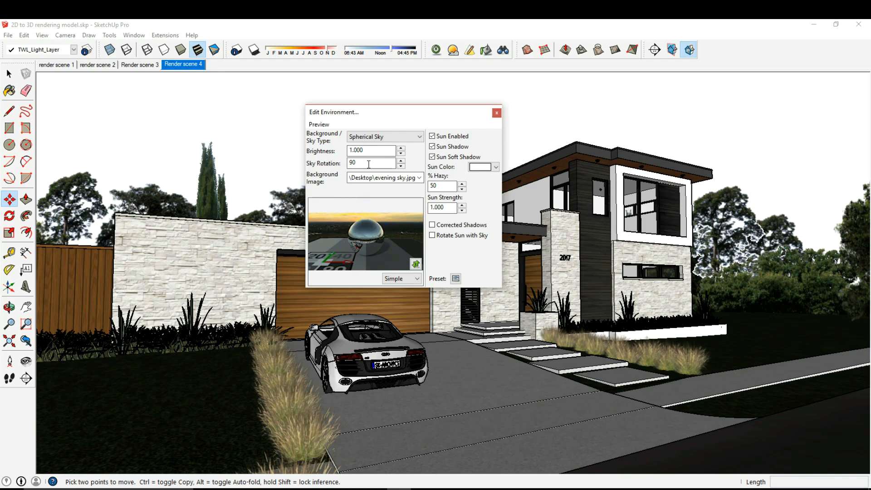
type("0")
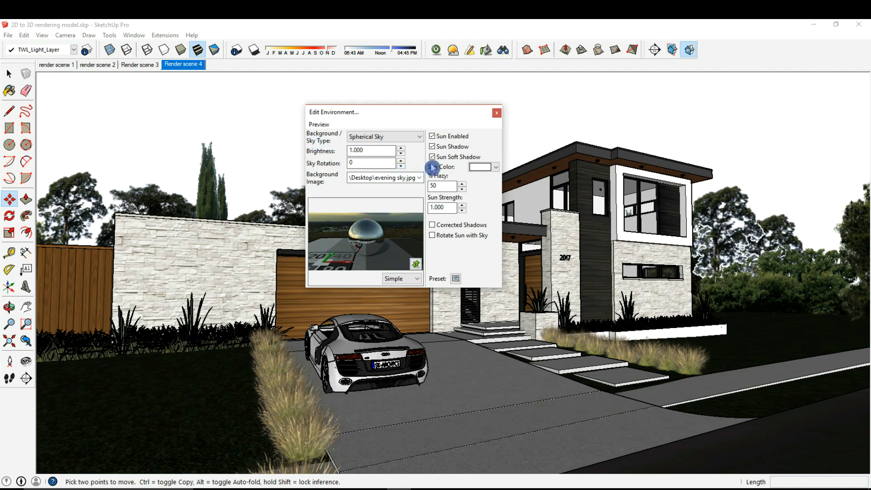
Enter brightness .90 and sun strength 1.5 in the Edit Environment dialog.
left_click(372, 151)
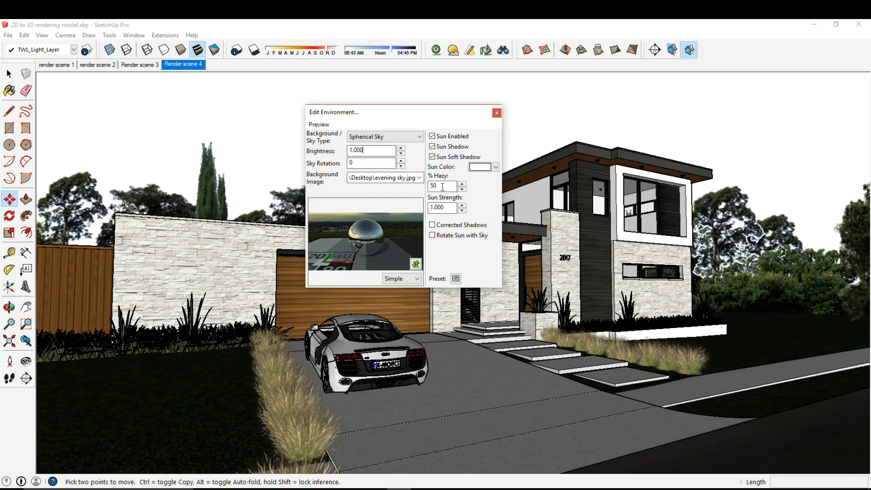
mouse_move(442, 186)
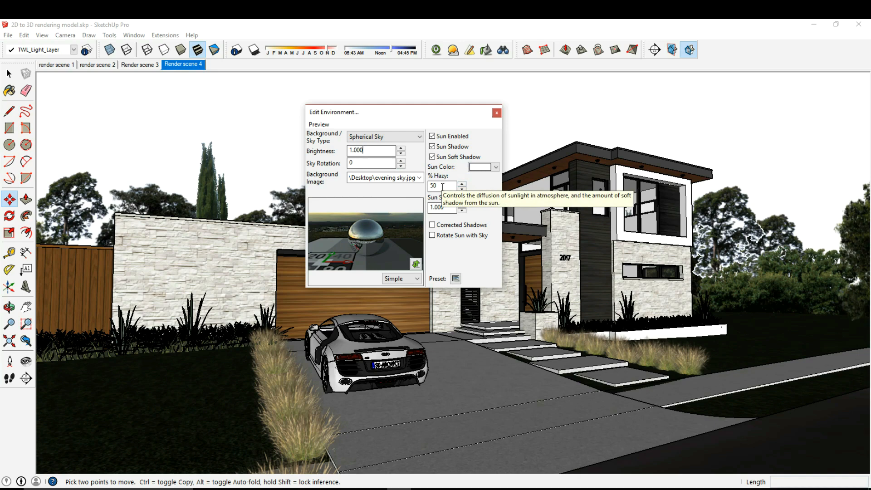
mouse_move(442, 185)
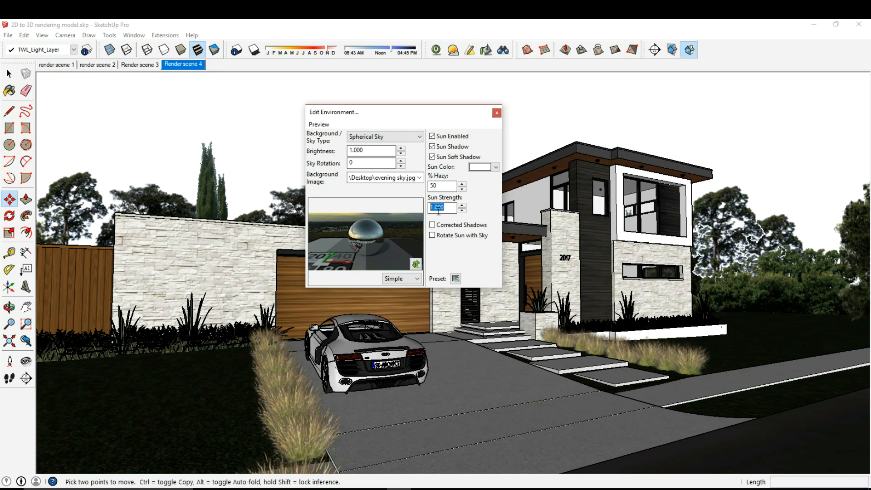
mouse_move(441, 208)
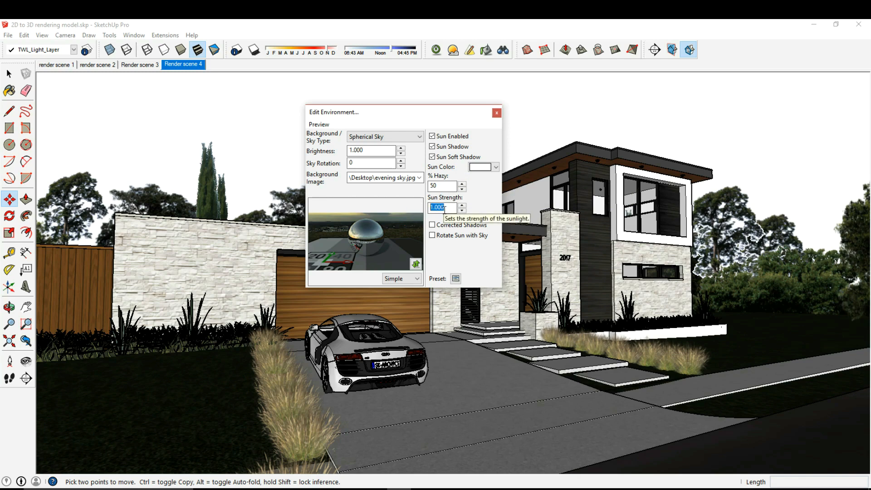
type("5")
left_click(371, 151)
type(".9")
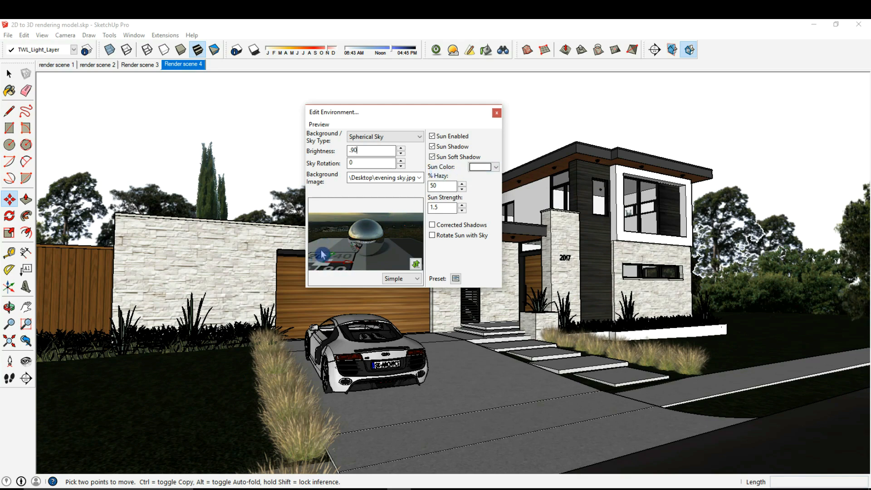
Pick a light blue sun colour from the Sun Color picker.
left_click(494, 166)
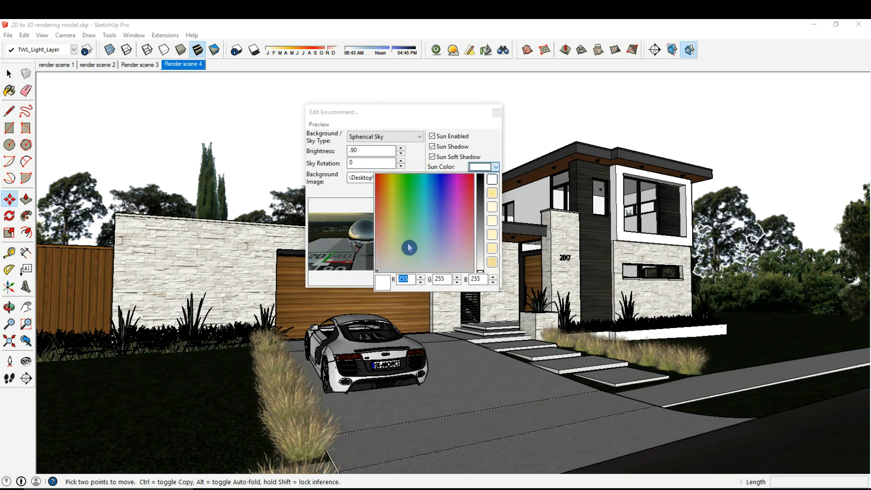
left_click(429, 258)
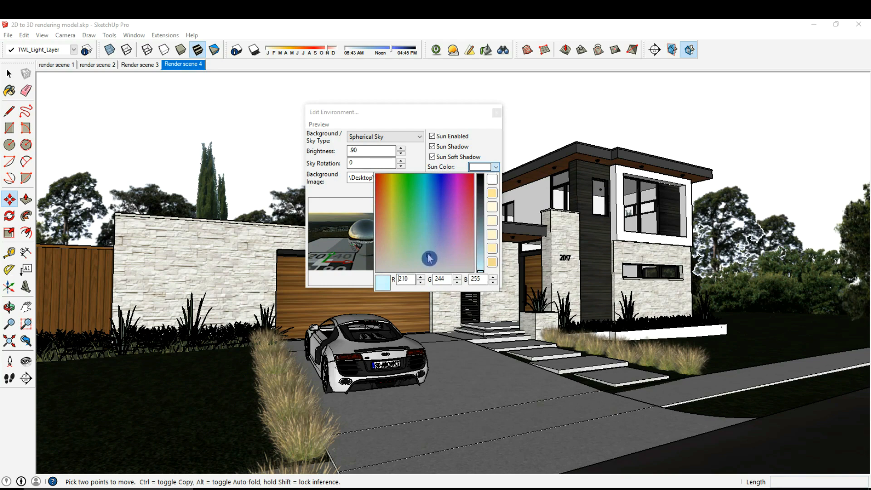
left_click(430, 248)
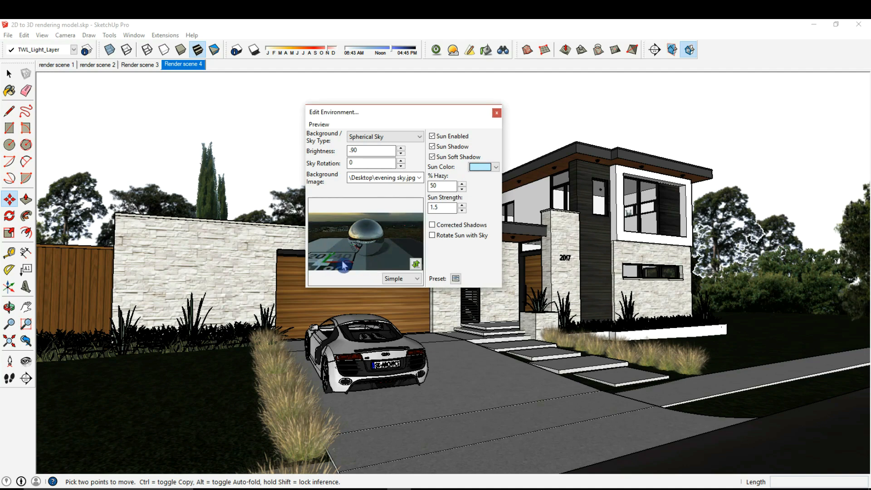
left_click(493, 167)
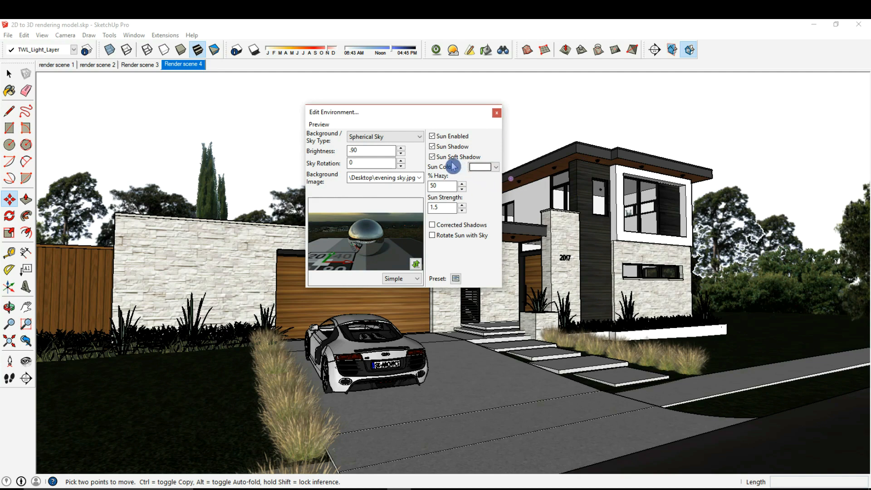
mouse_move(461, 214)
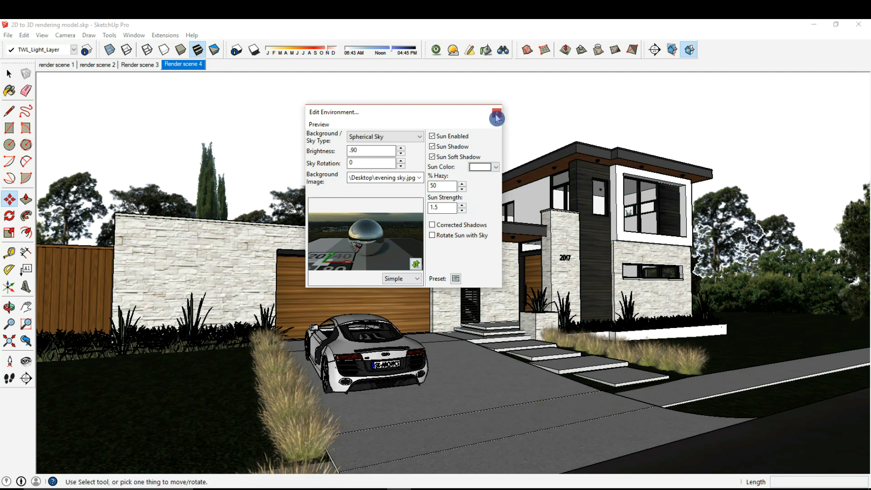
Close the environment editor, then open and maximize the Twilight Render window.
left_click(496, 117)
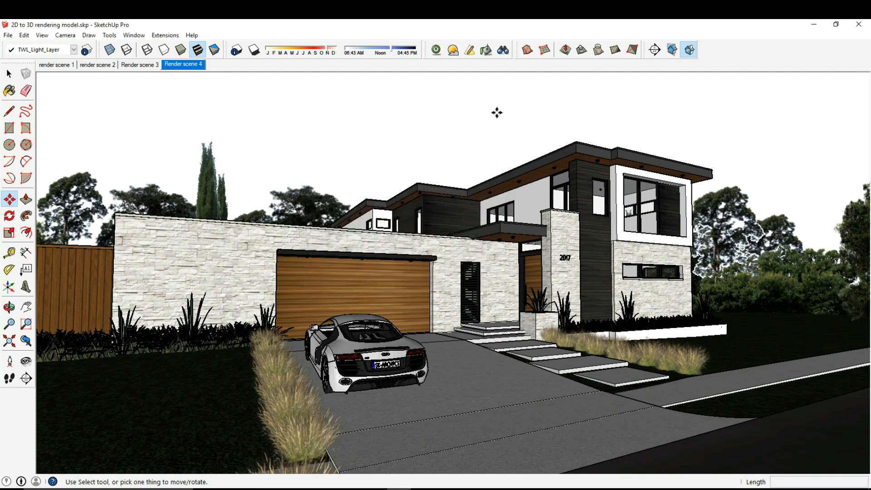
mouse_move(436, 50)
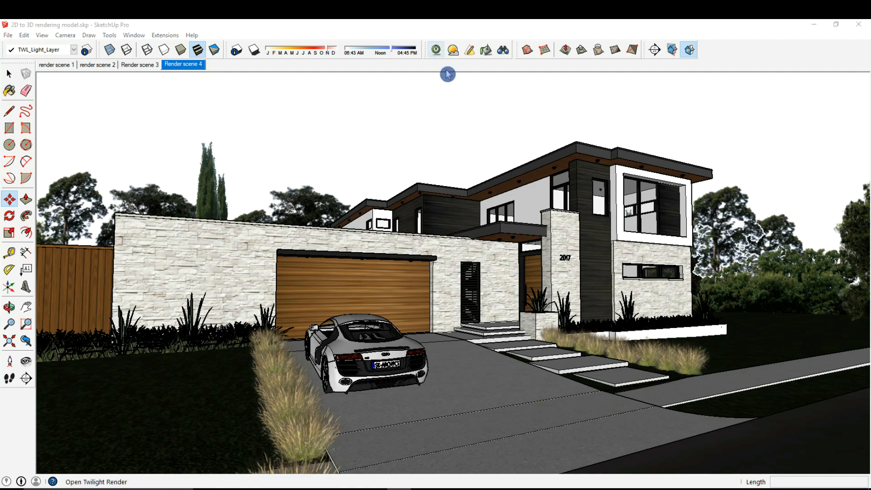
left_click(436, 50)
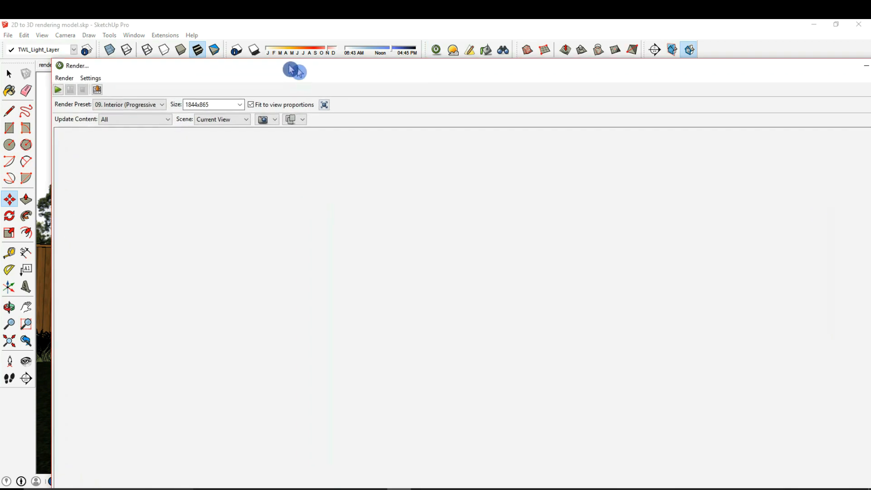
left_click_drag(294, 69, 292, 62)
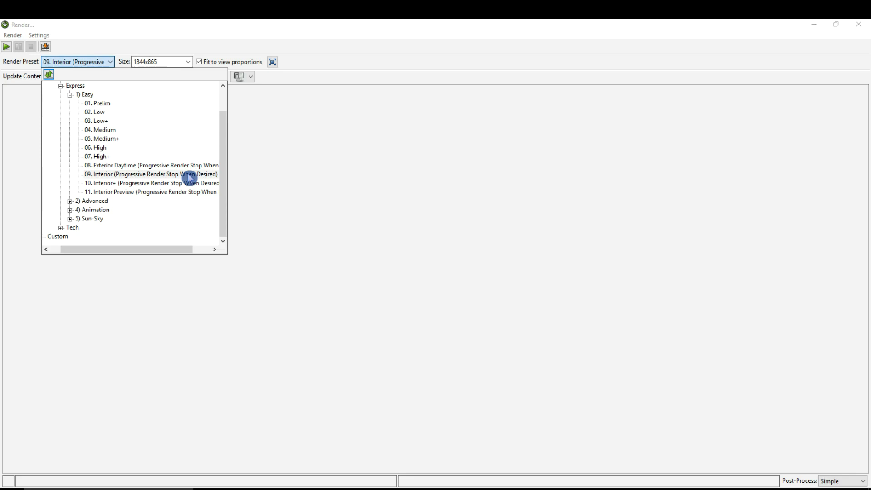
Keep the 09. Interior (Progressive) preset and fit the output size to the view.
left_click(150, 174)
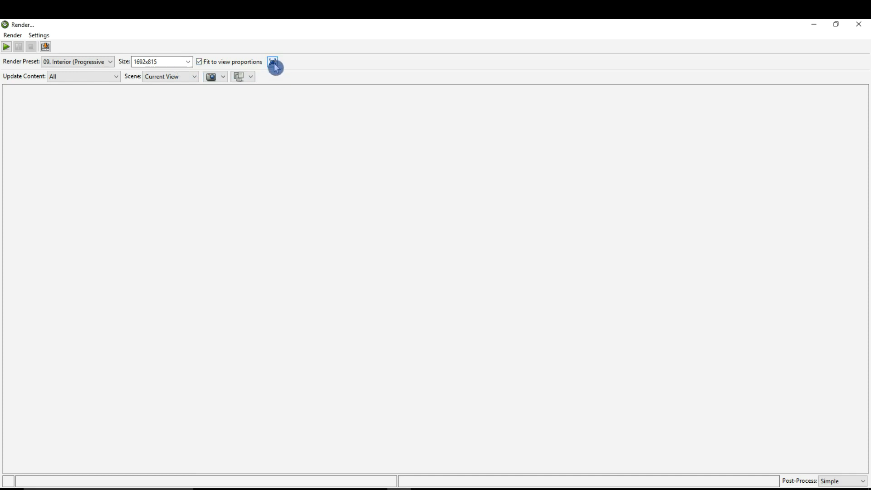
mouse_move(273, 63)
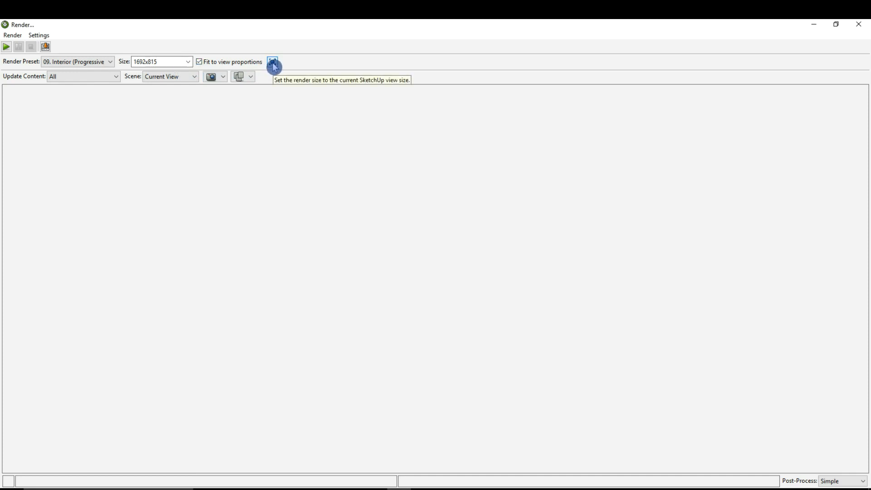
left_click(272, 61)
type("800")
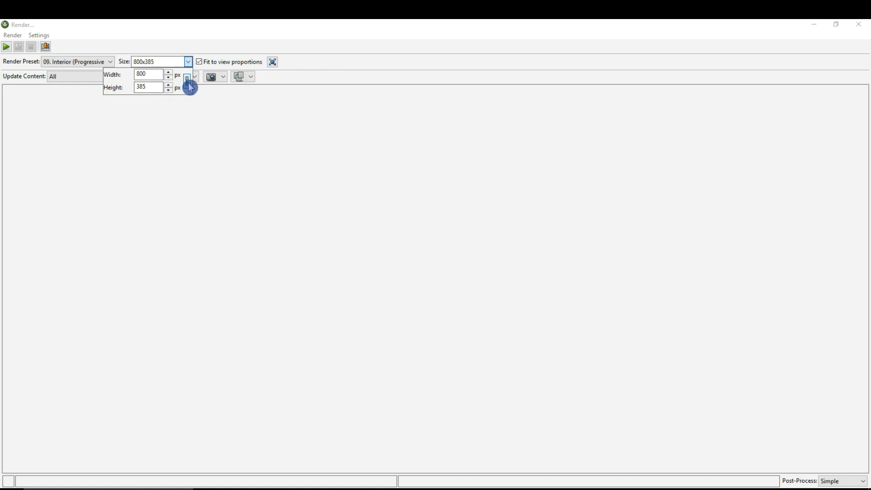
Confirm the 800x385 size, start the render, and reopen the render window.
left_click(187, 77)
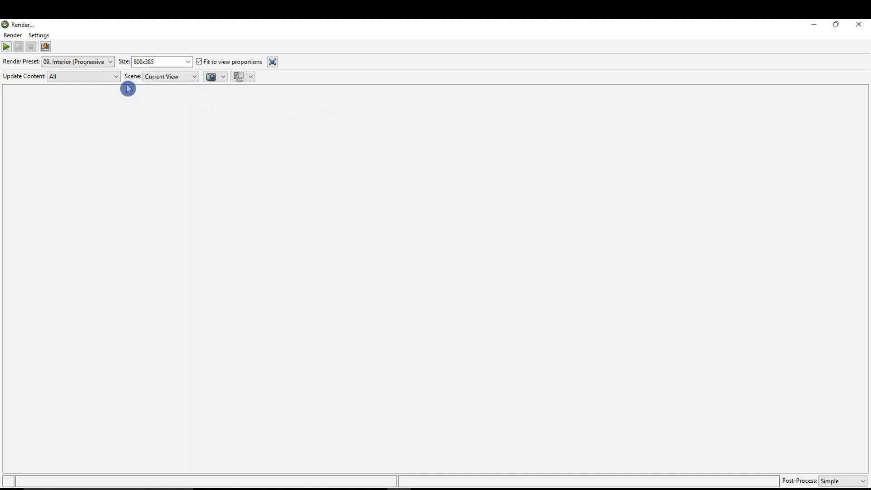
mouse_move(6, 46)
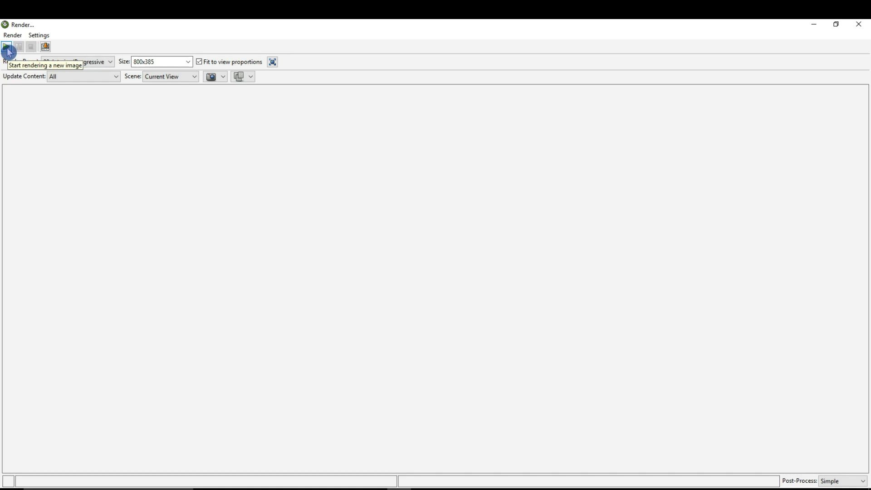
left_click(7, 47)
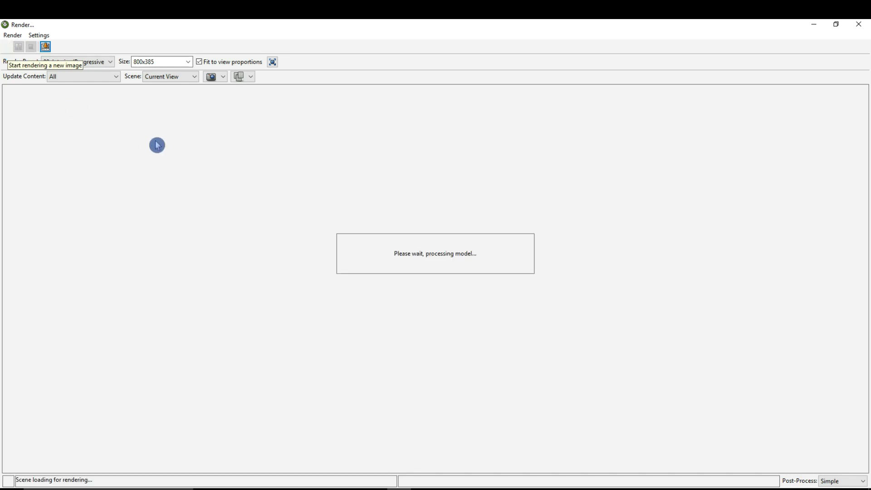
mouse_move(739, 141)
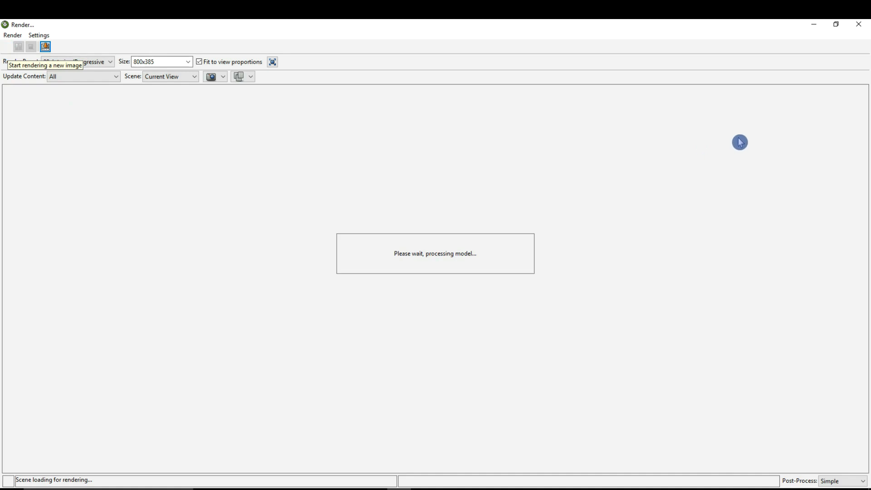
mouse_move(670, 235)
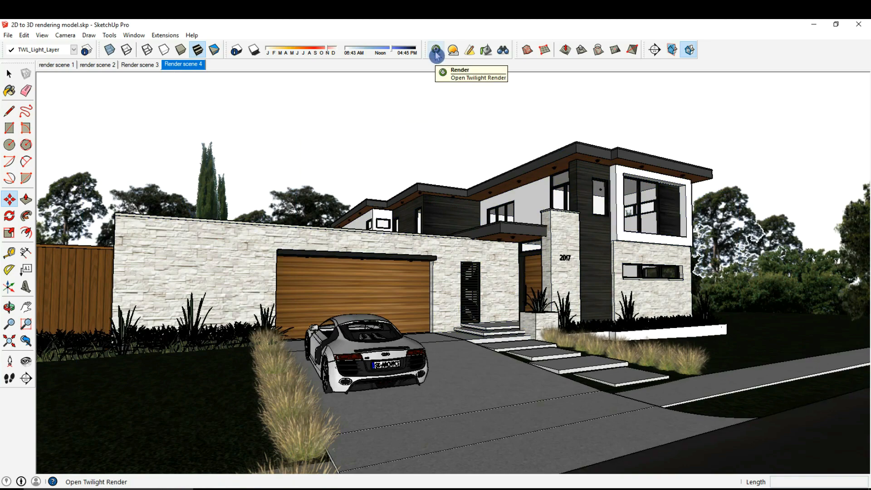
left_click(436, 50)
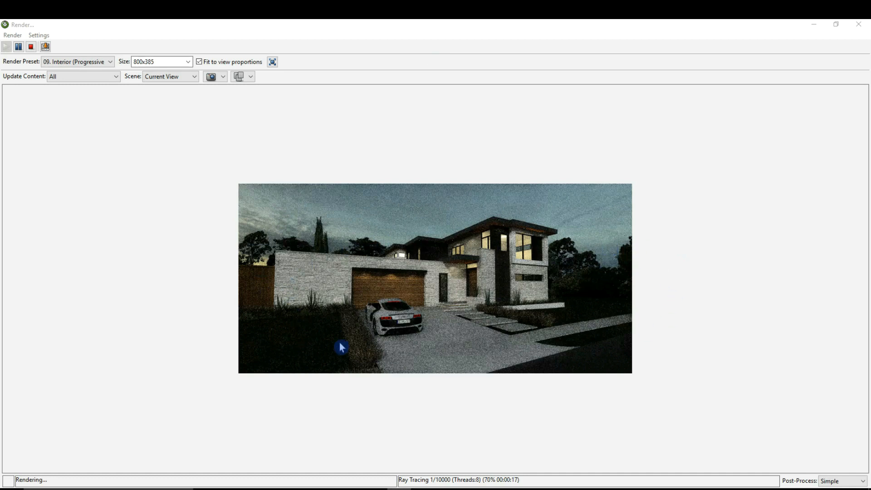
mouse_move(573, 257)
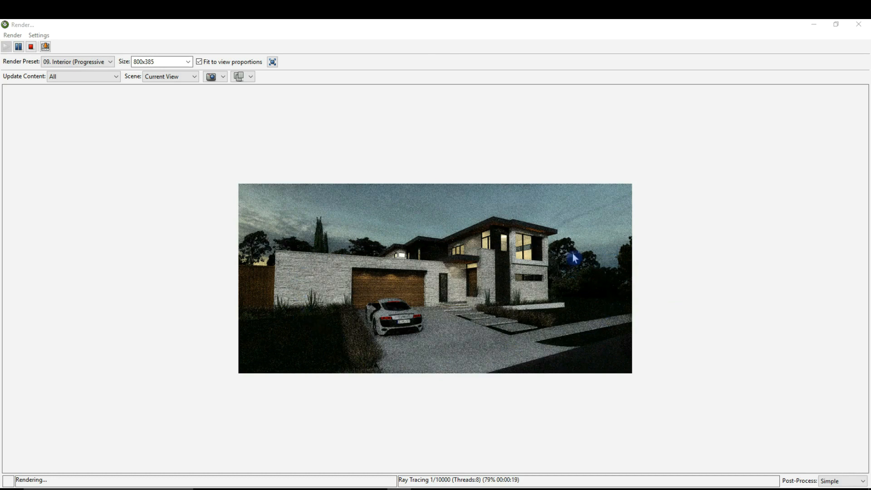
mouse_move(631, 326)
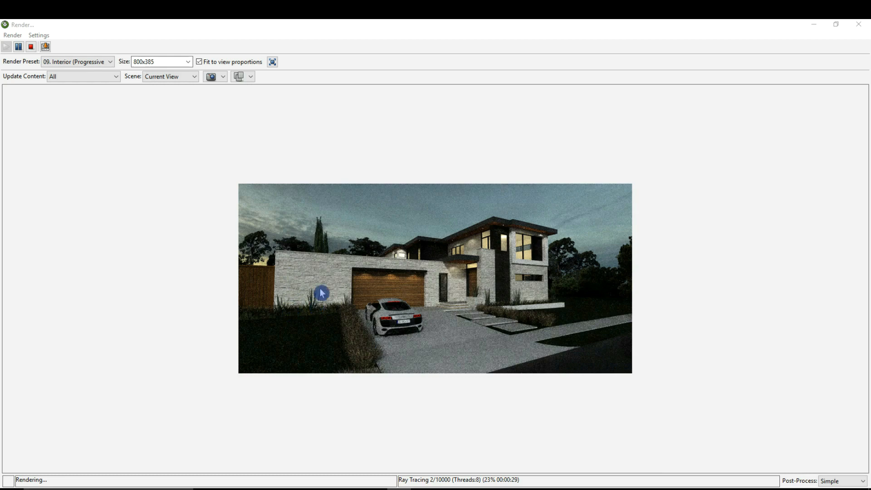
mouse_move(348, 273)
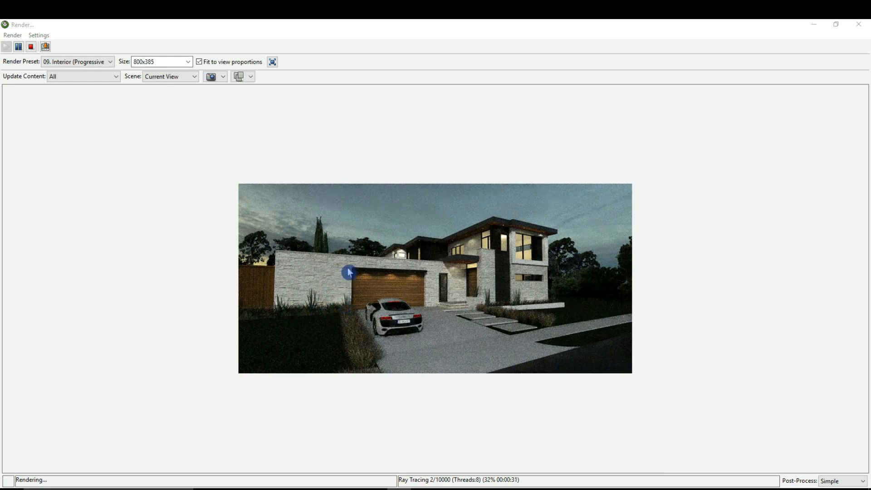
mouse_move(655, 311)
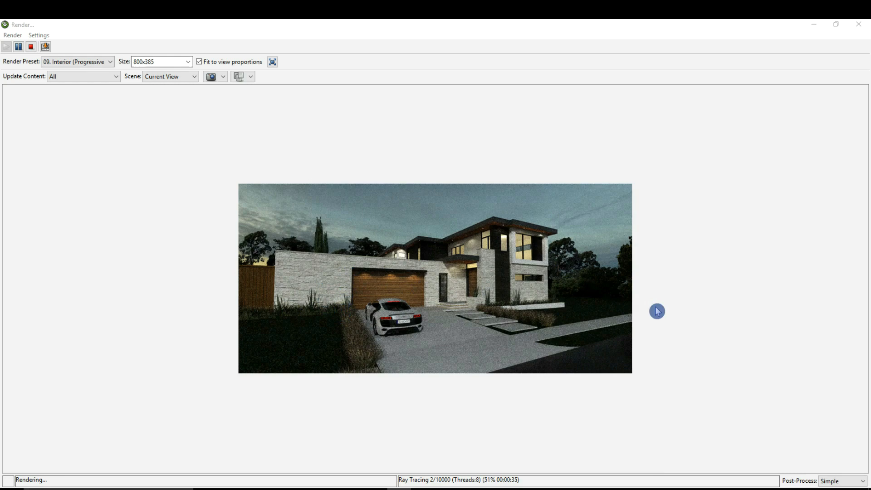
mouse_move(477, 363)
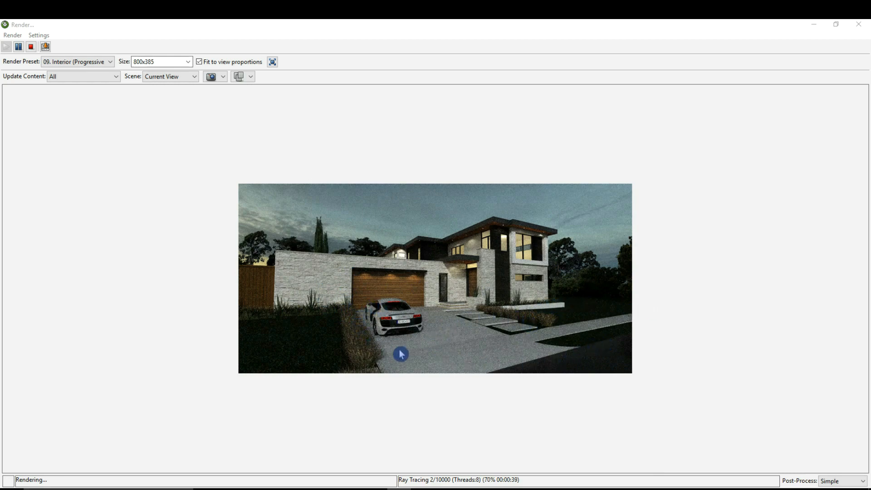
mouse_move(525, 331)
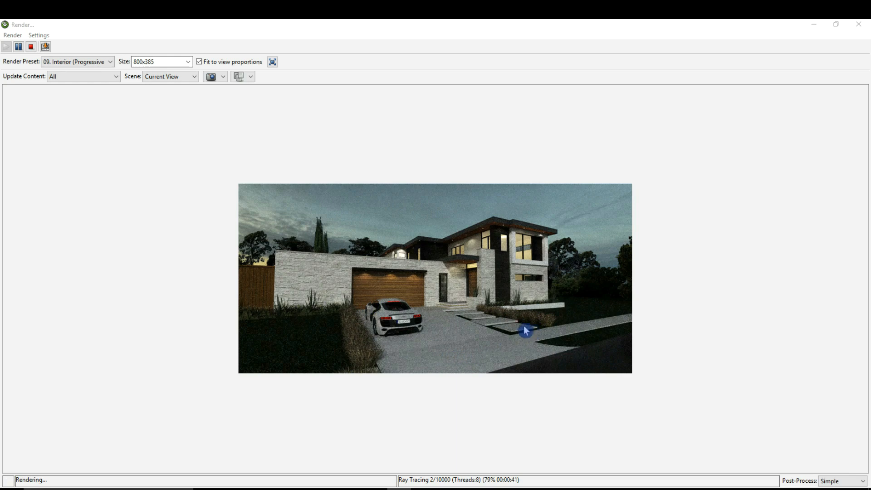
mouse_move(391, 322)
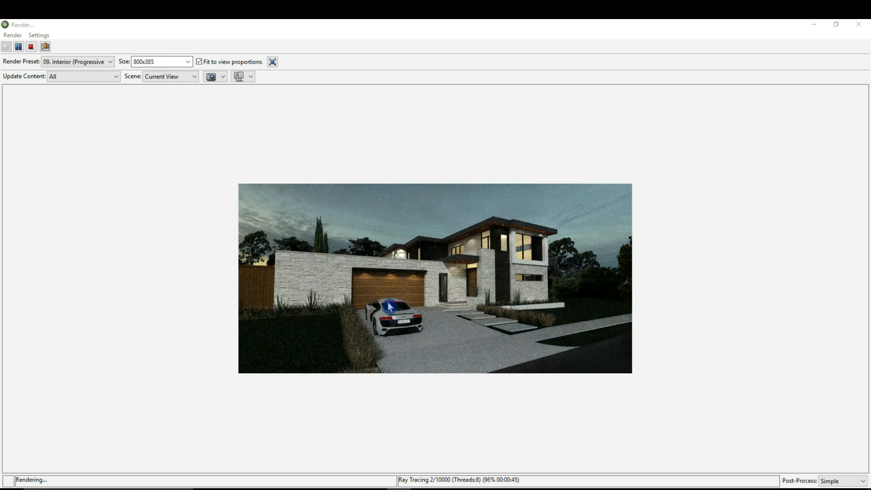
mouse_move(479, 305)
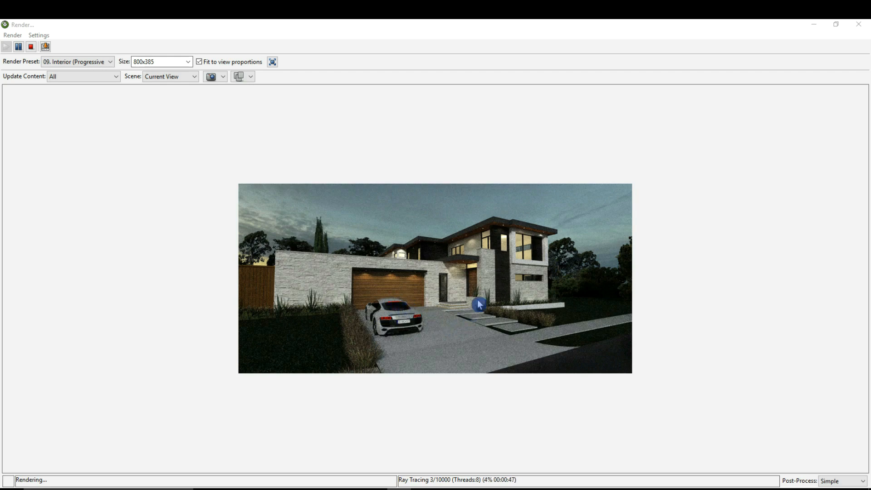
mouse_move(543, 238)
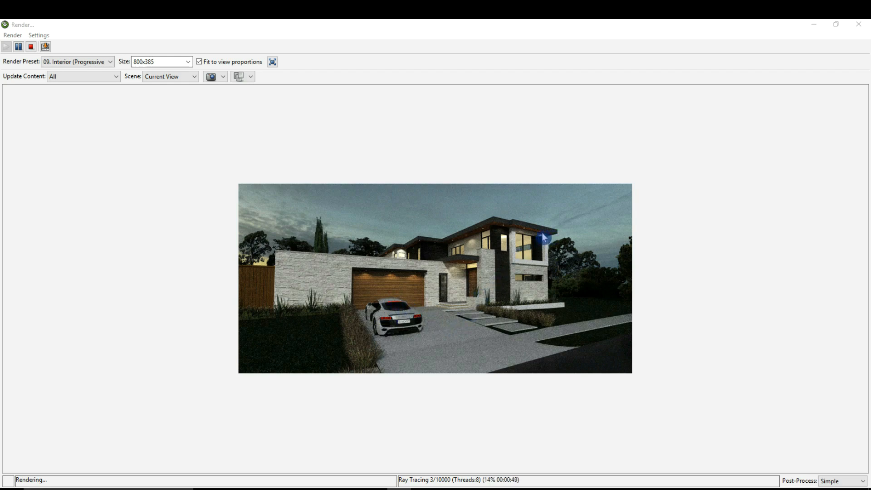
mouse_move(526, 252)
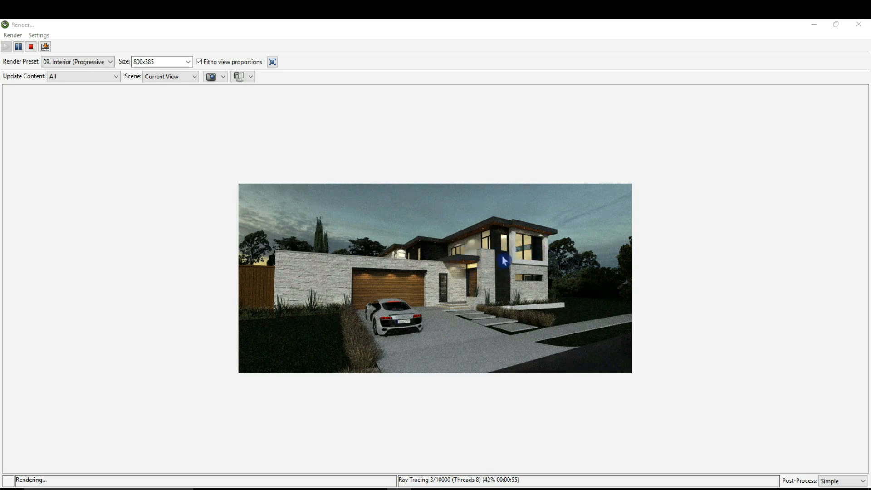
mouse_move(400, 256)
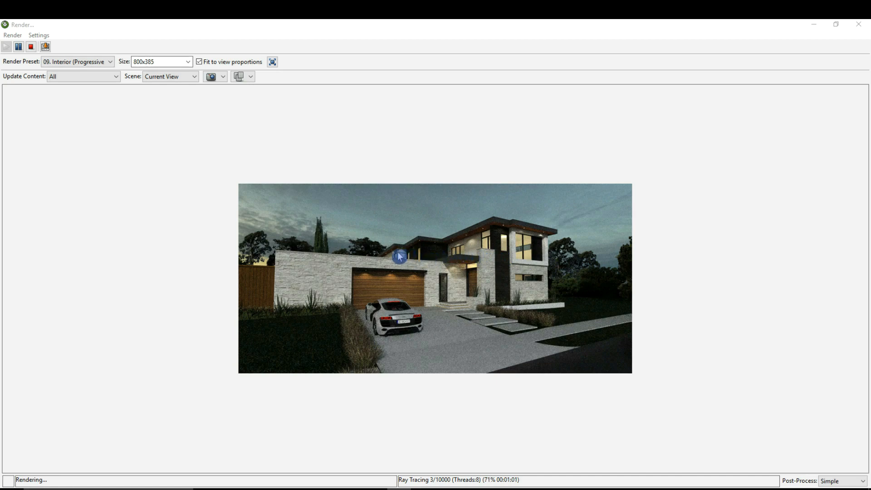
mouse_move(483, 248)
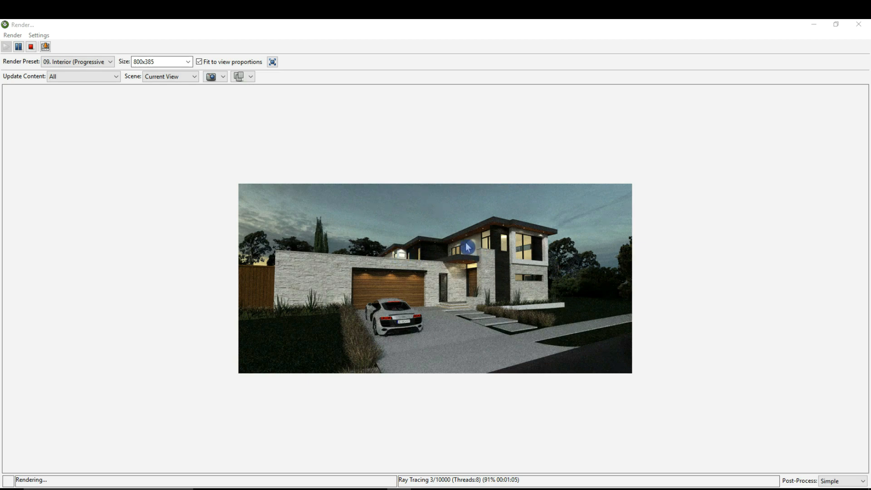
mouse_move(468, 236)
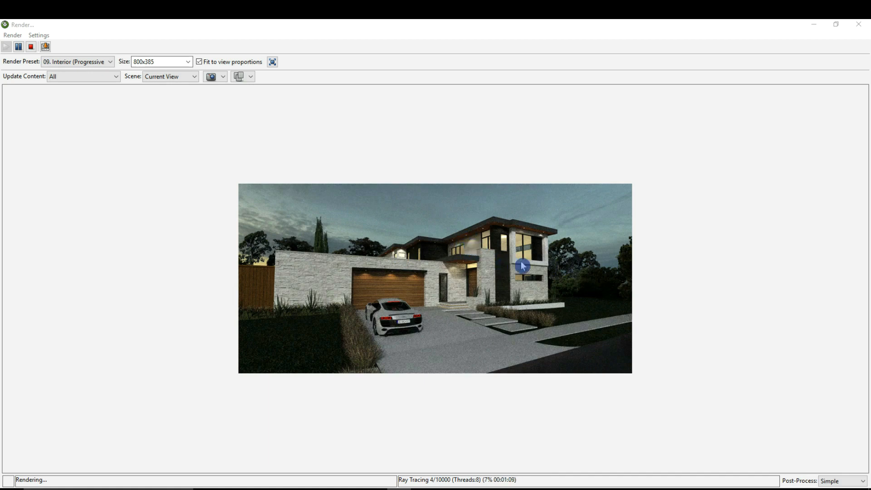
mouse_move(443, 358)
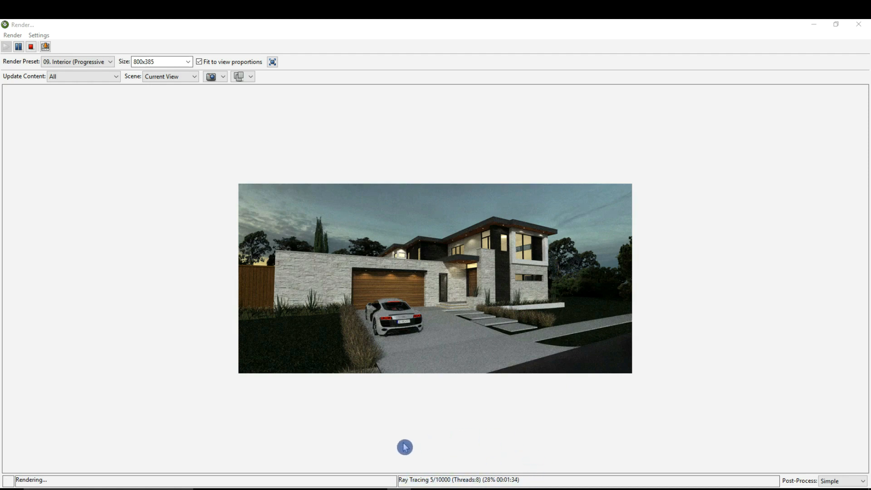
mouse_move(423, 446)
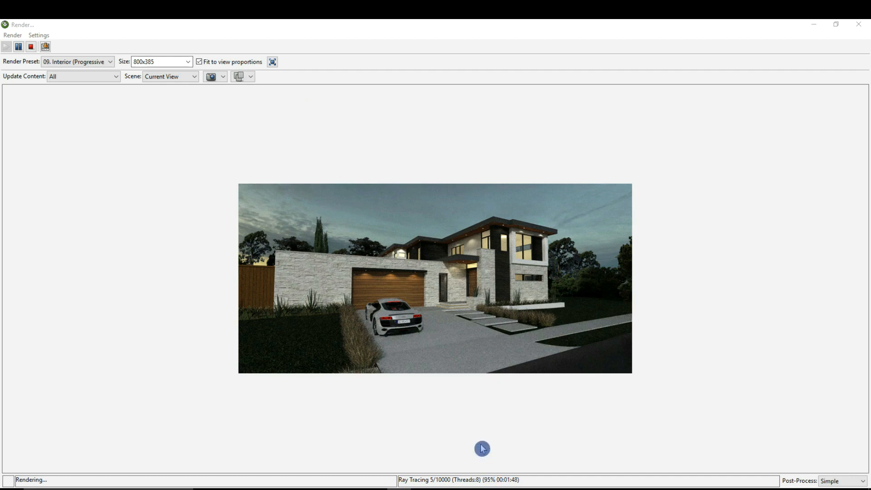
mouse_move(458, 387)
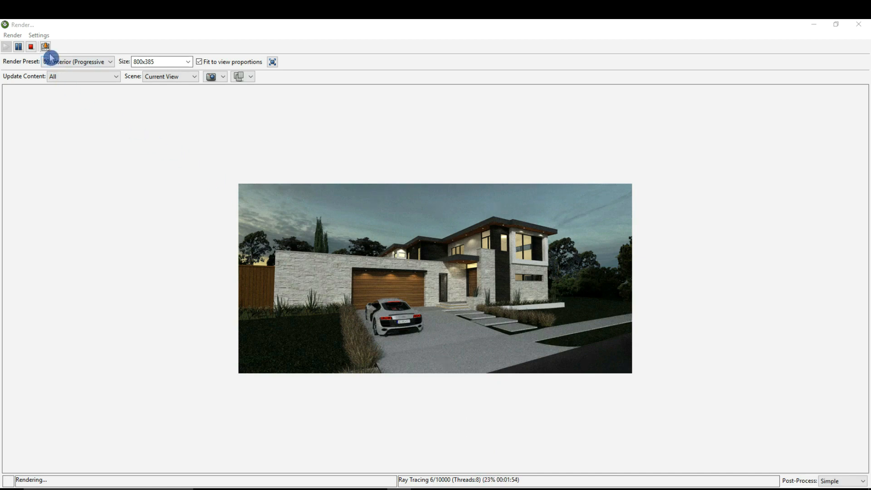
mouse_move(45, 47)
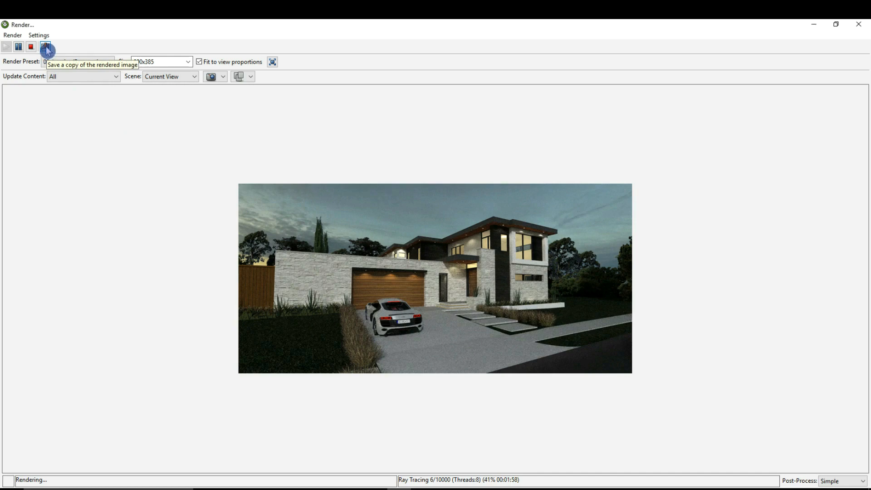
Open the save-a-copy dialog for the running render, then dismiss it unsaved.
left_click(46, 47)
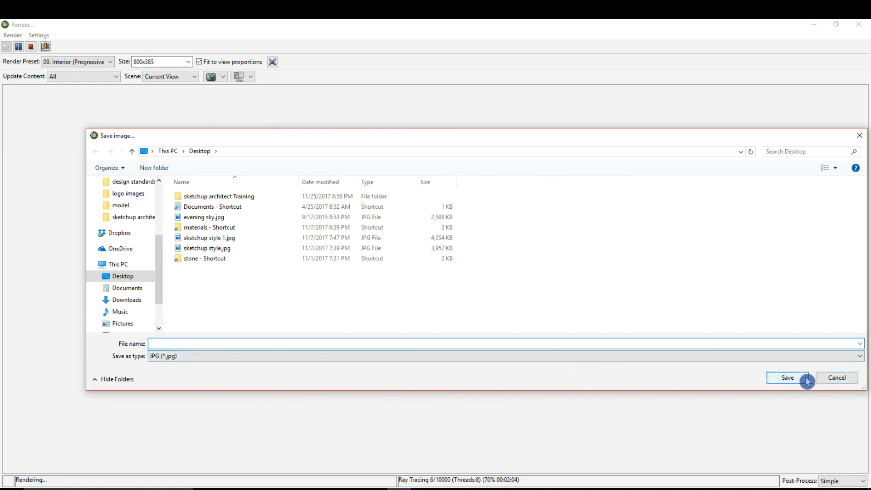
mouse_move(836, 378)
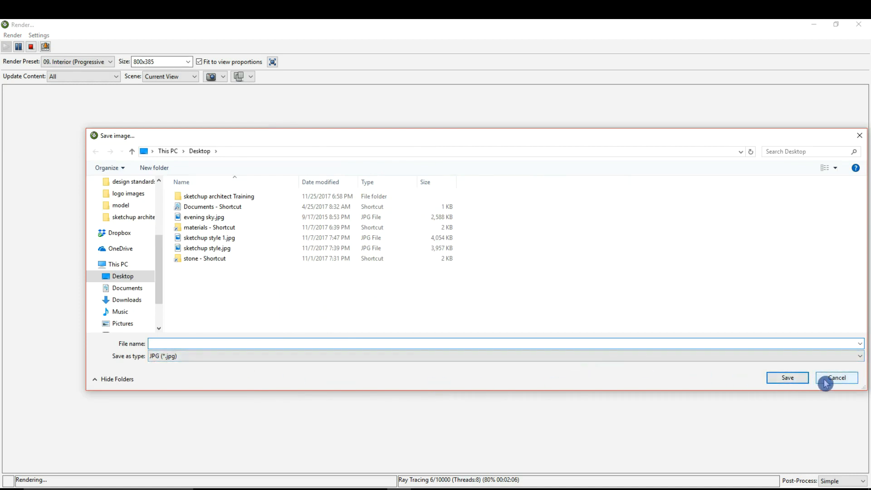
left_click(836, 378)
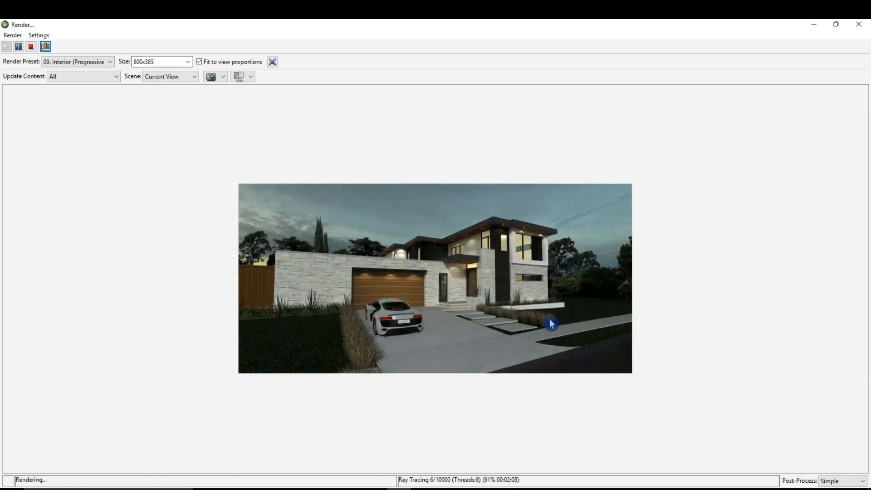
mouse_move(459, 293)
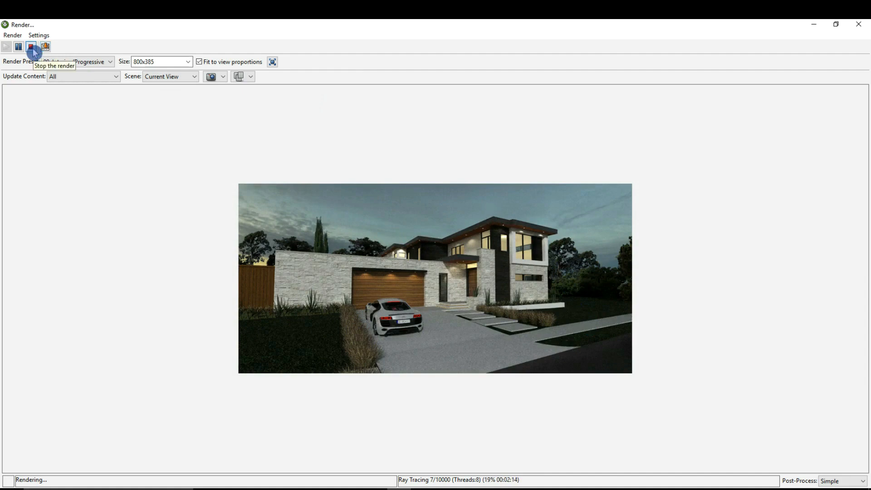
Stop the test render and give the recessed eave lights 2 W power and a warmer colour.
left_click(32, 47)
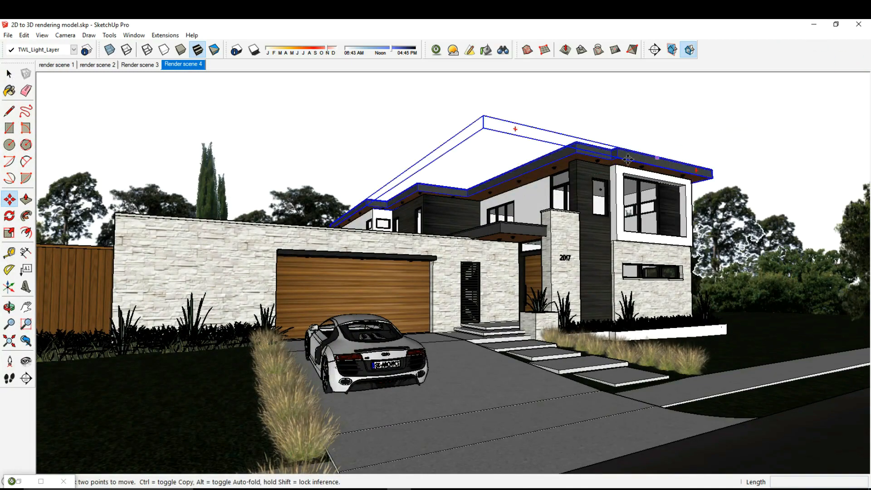
scroll("down", 3)
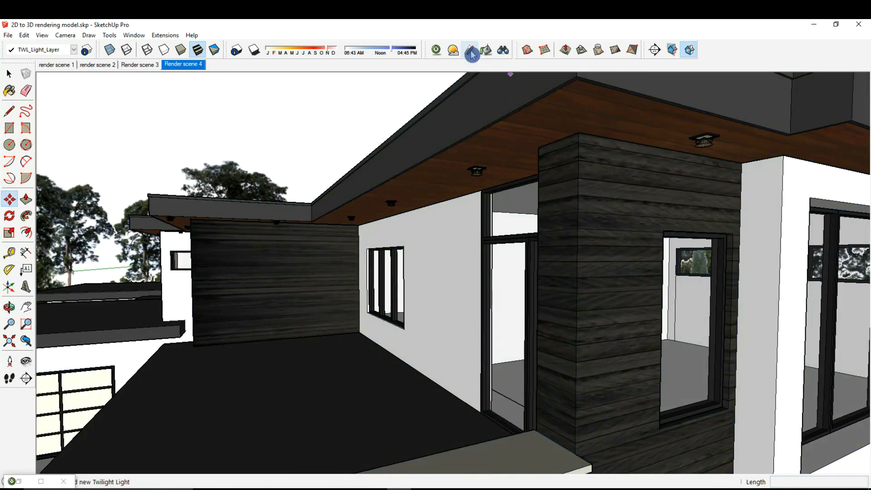
left_click(470, 50)
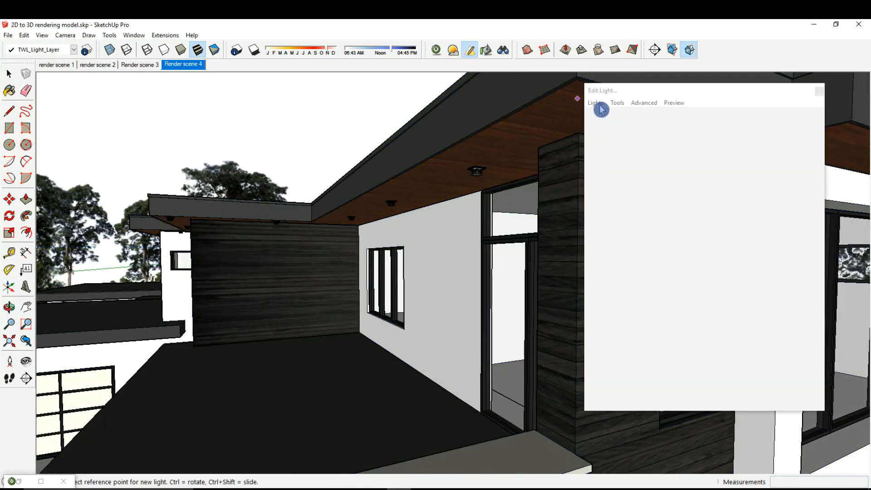
left_click(594, 103)
type("2")
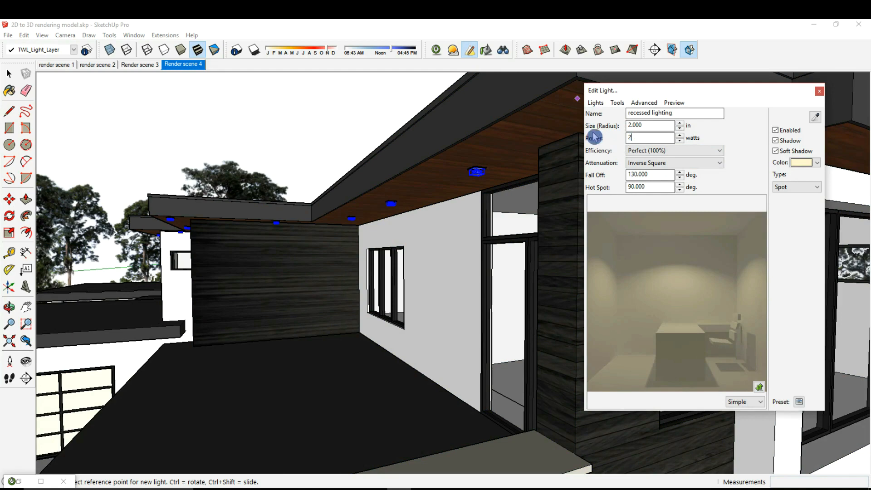
left_click(801, 162)
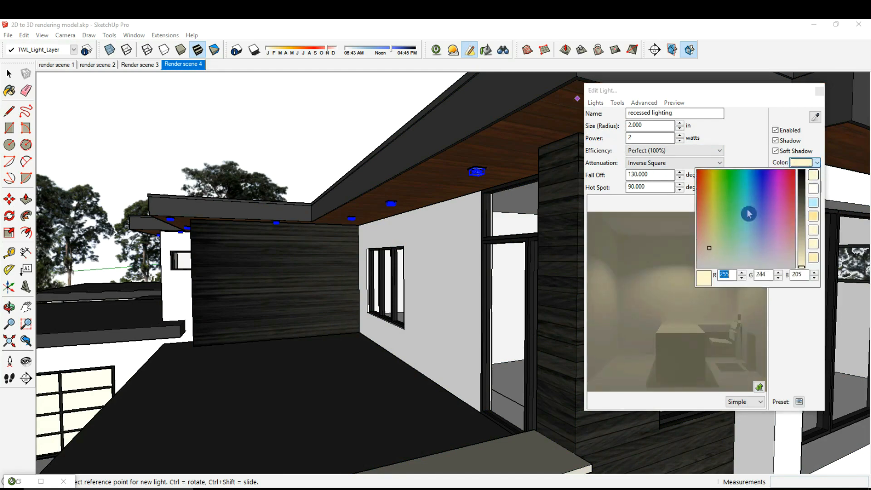
left_click(711, 245)
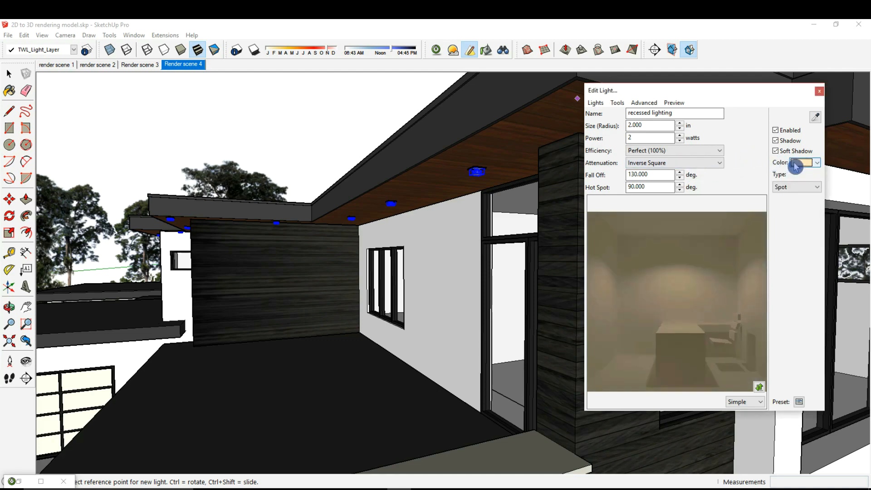
left_click(815, 163)
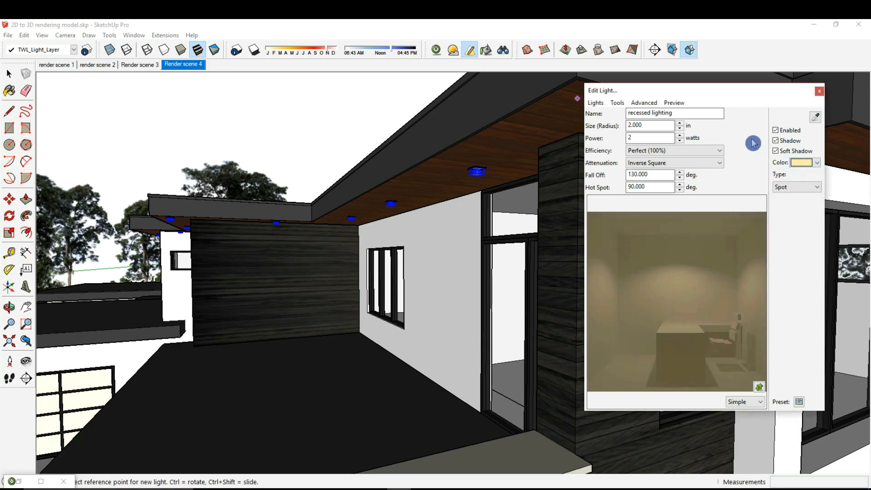
mouse_move(812, 96)
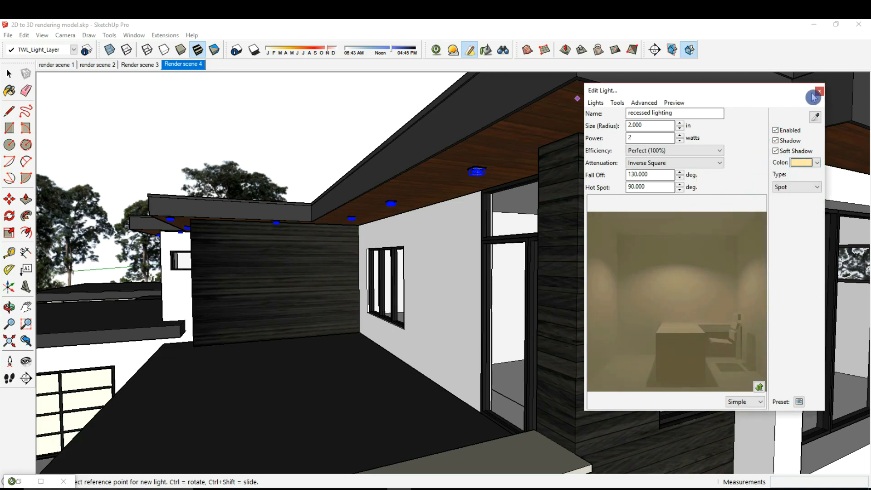
left_click(818, 91)
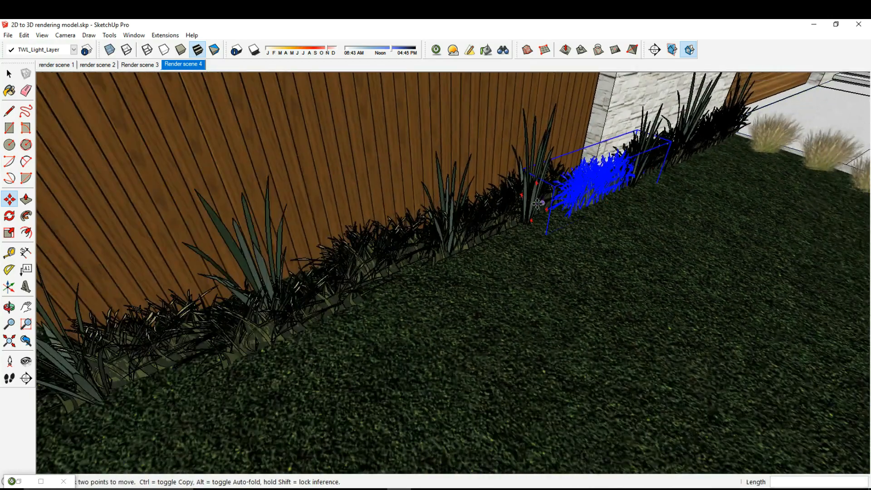
Reopen the light editor beside the fence planting bed.
left_click(472, 50)
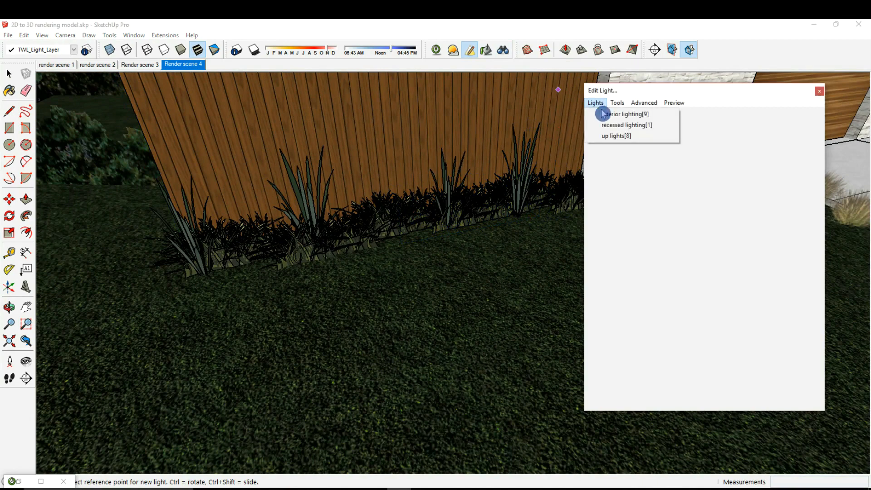
Give the up lights group a pale warm yellow colour.
left_click(616, 136)
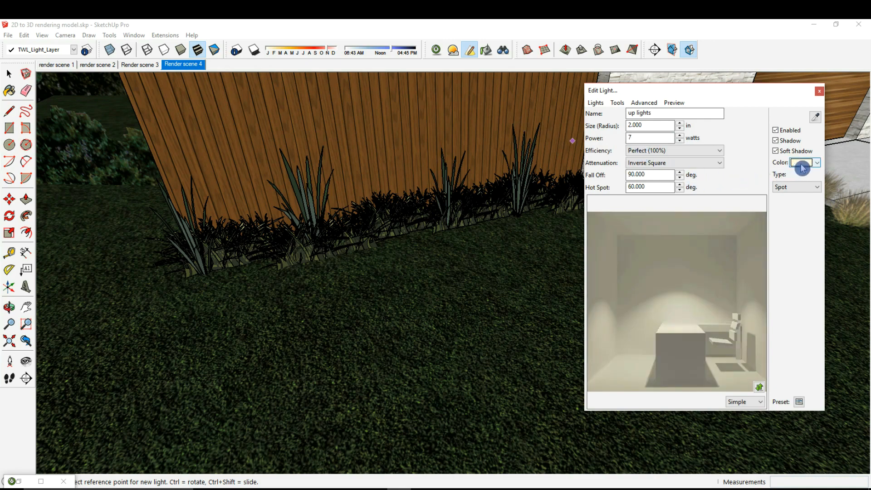
left_click(815, 163)
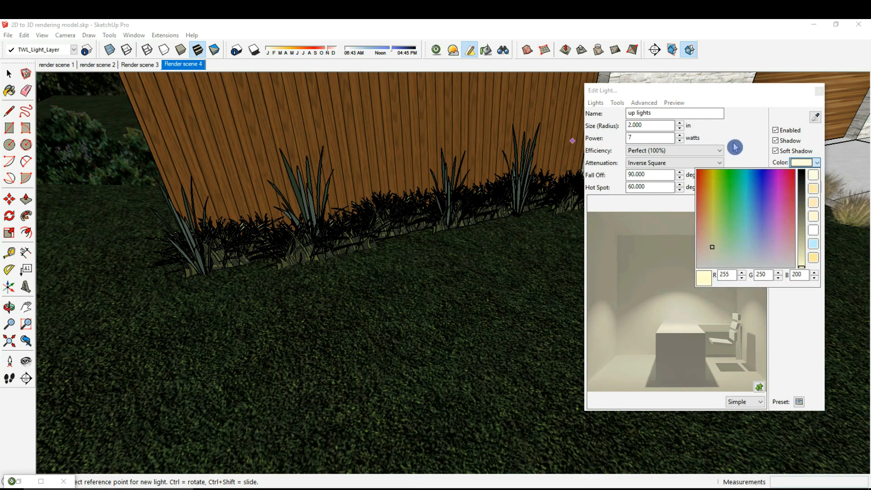
left_click(816, 163)
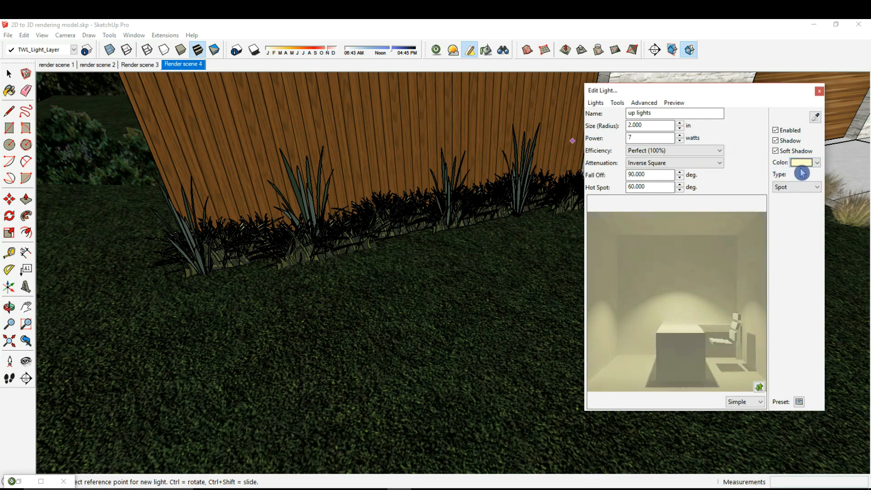
left_click(800, 163)
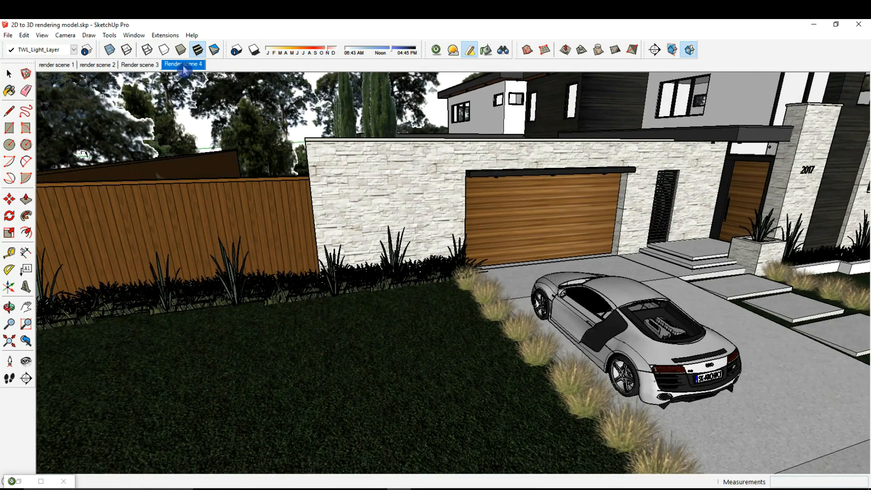
mouse_move(183, 64)
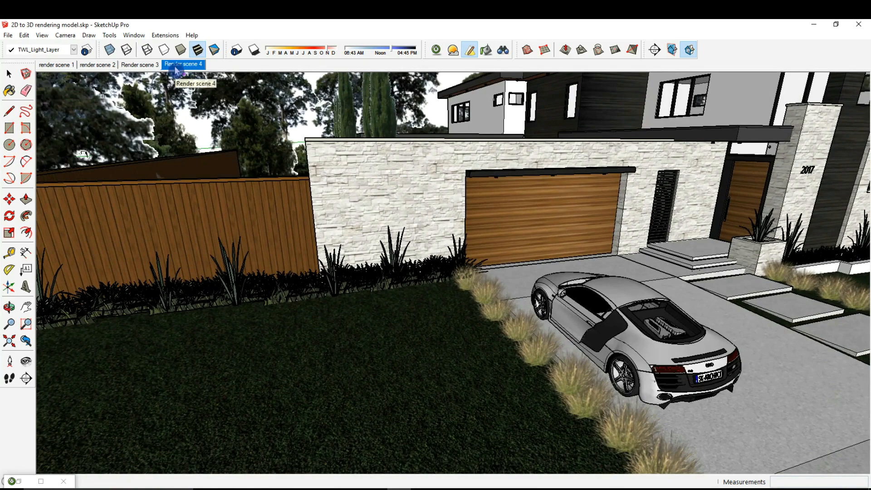
Switch to the Render scene 4 driveway view and open the scene-saving options.
left_click(183, 64)
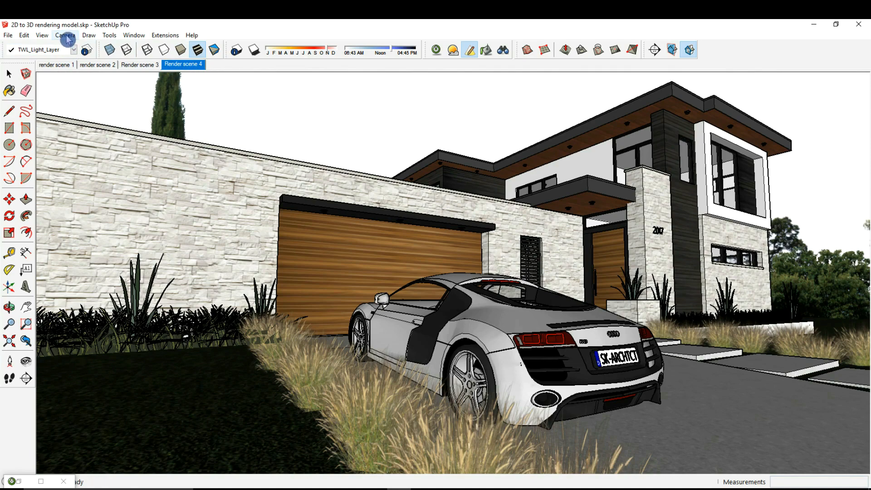
left_click(42, 35)
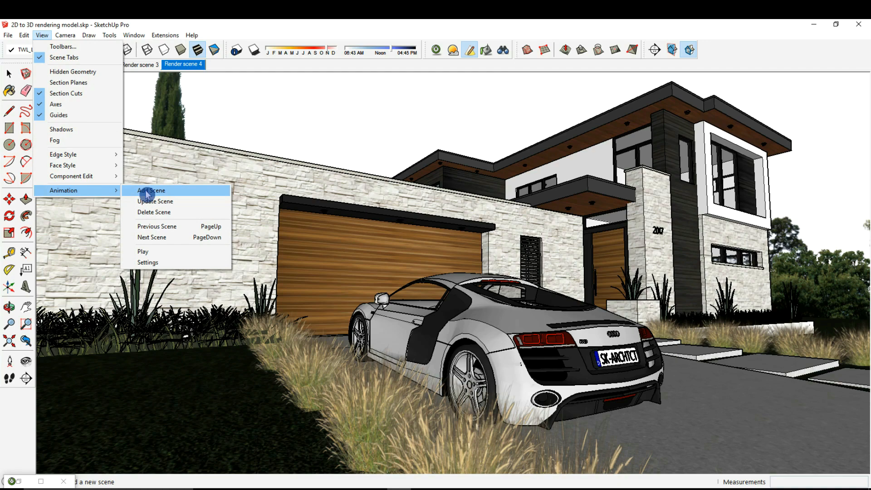
mouse_move(309, 137)
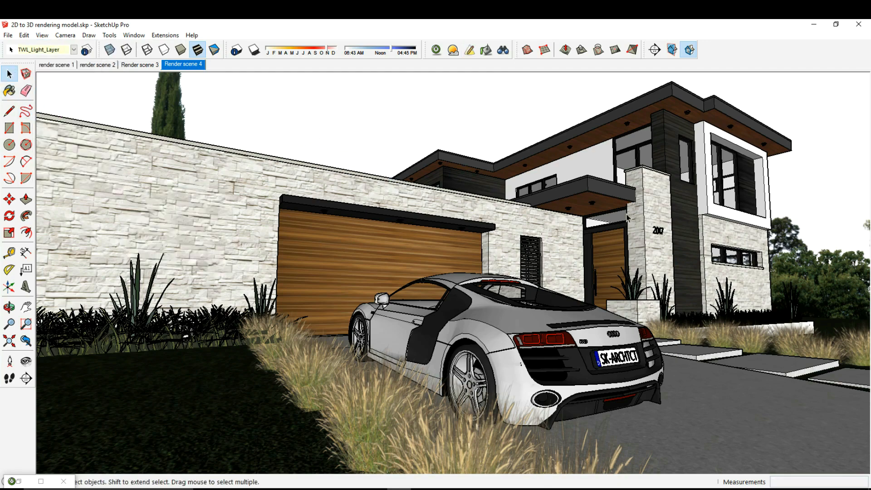
mouse_move(438, 50)
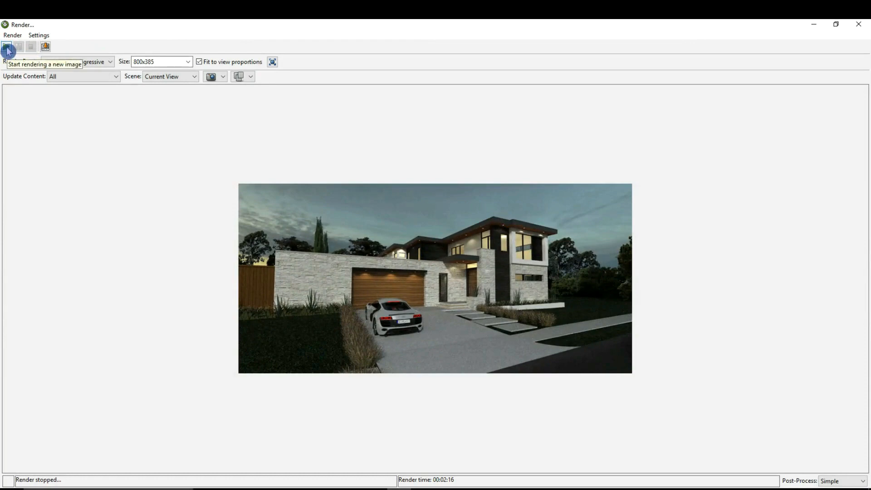
Start a new full-view render without saving the previous image or rendering only the selection.
left_click(7, 46)
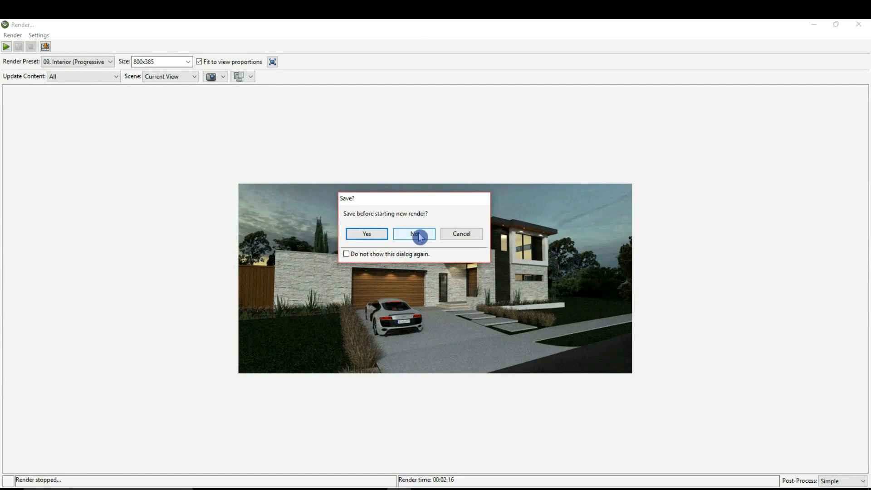
left_click(414, 233)
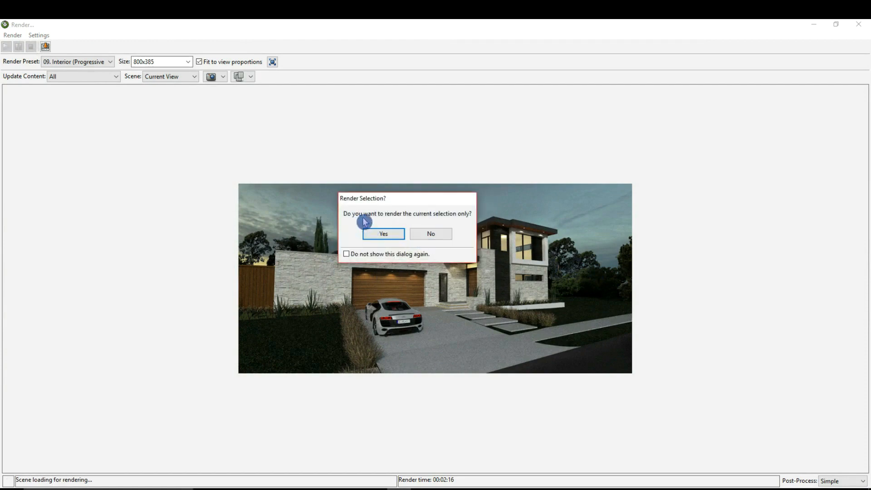
mouse_move(447, 232)
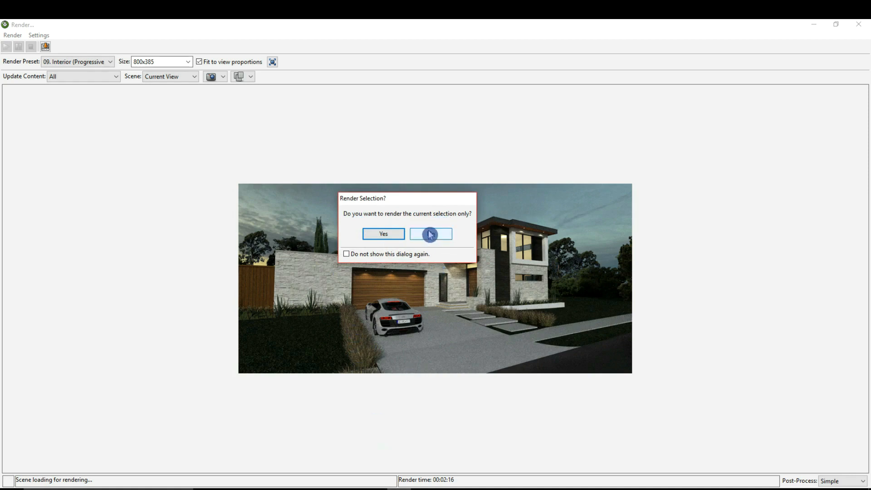
mouse_move(435, 245)
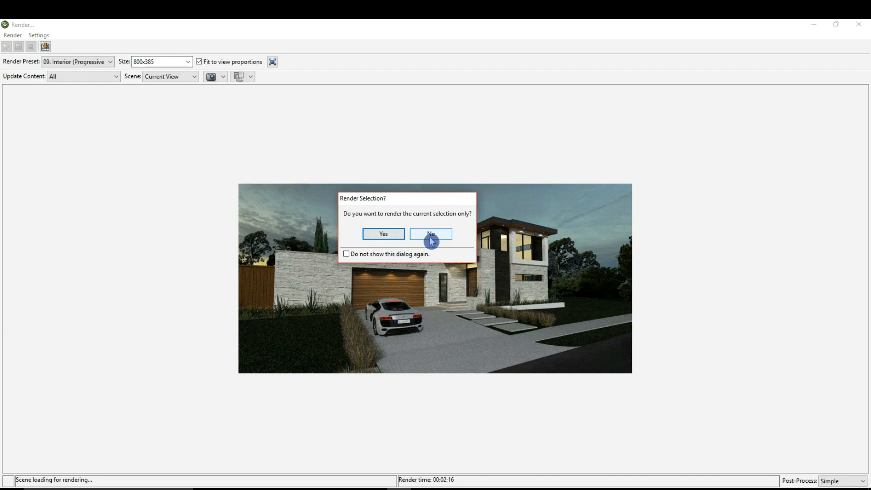
left_click(430, 233)
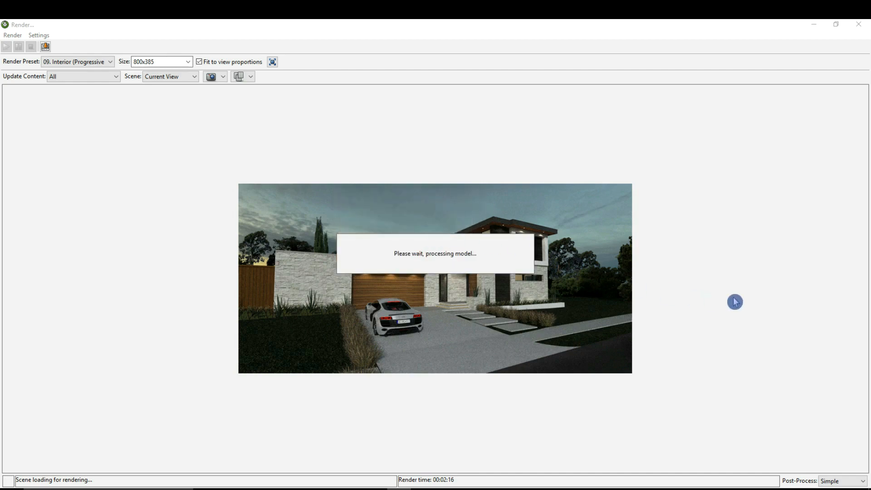
mouse_move(736, 297)
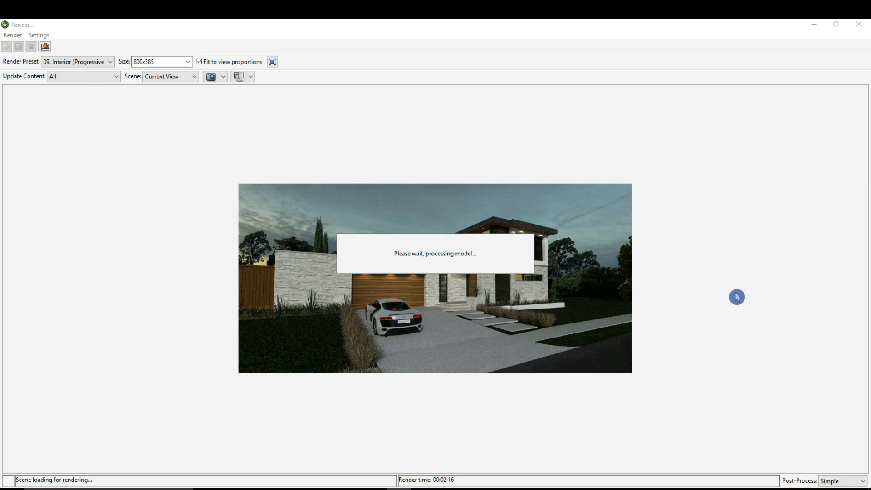
mouse_move(472, 309)
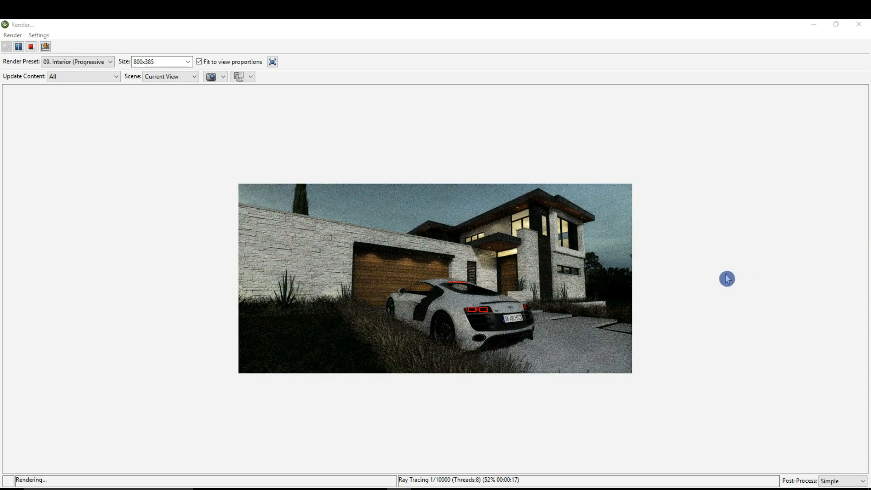
mouse_move(680, 252)
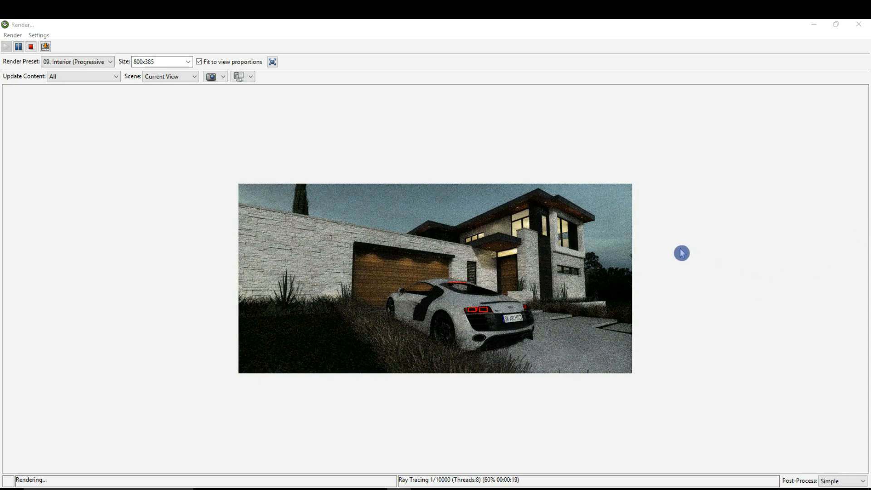
mouse_move(492, 216)
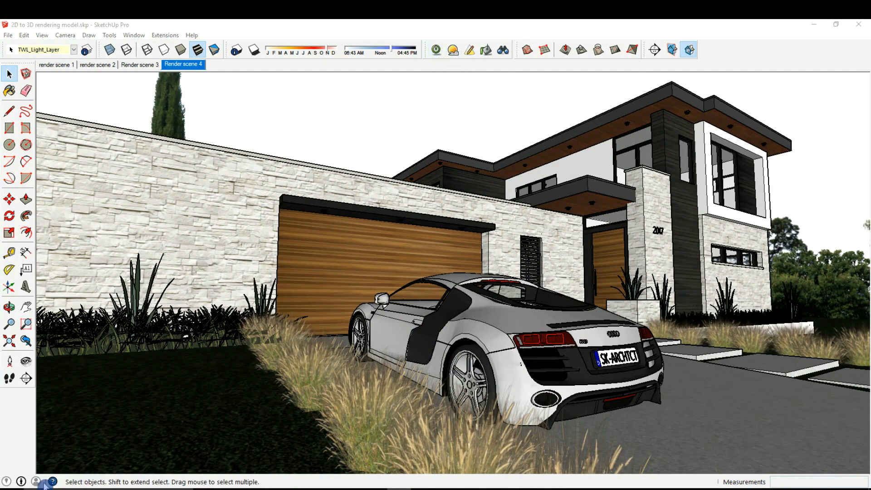
left_click(688, 49)
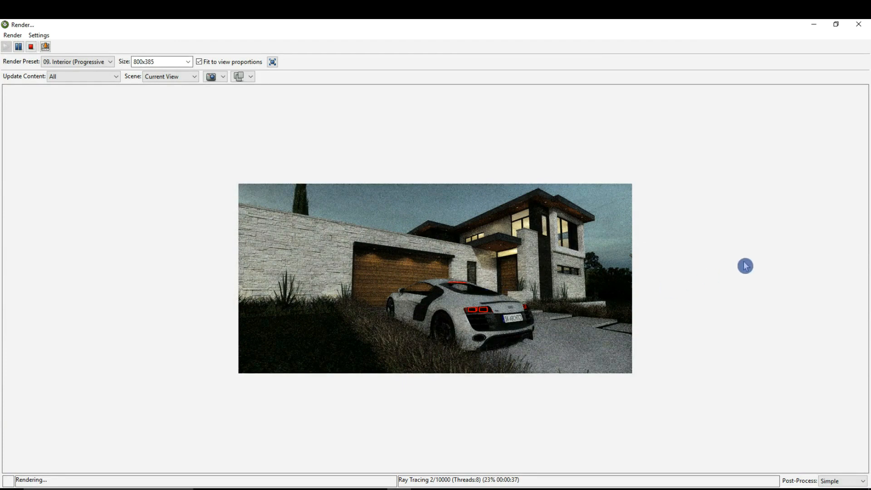
mouse_move(384, 287)
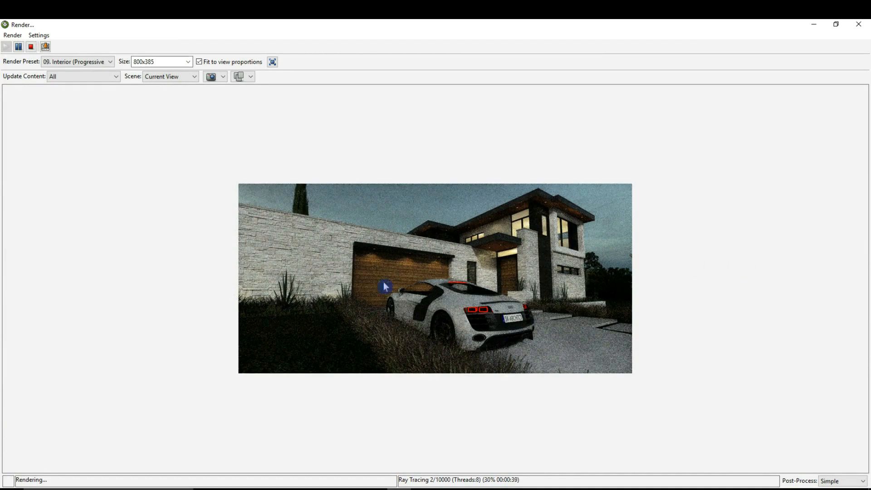
mouse_move(331, 307)
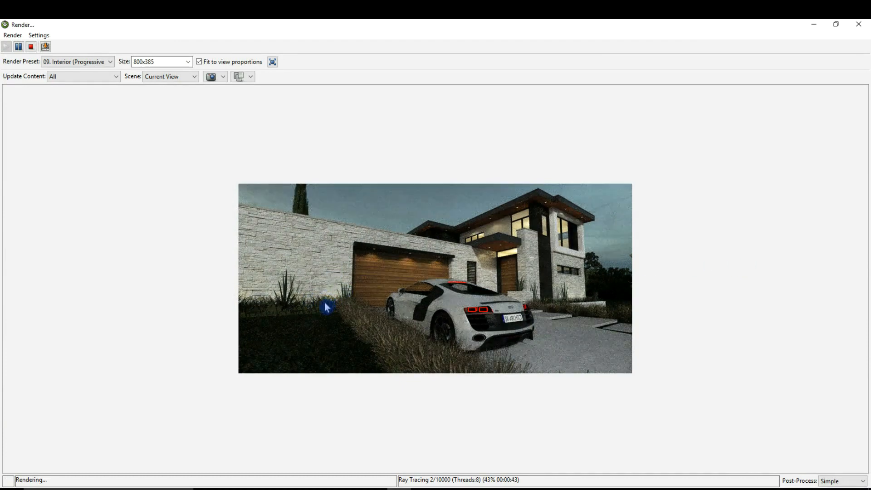
mouse_move(299, 291)
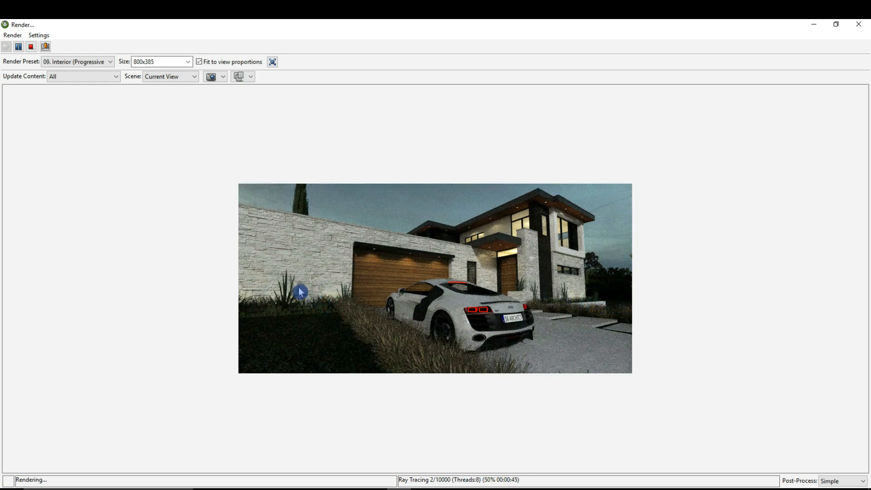
mouse_move(265, 310)
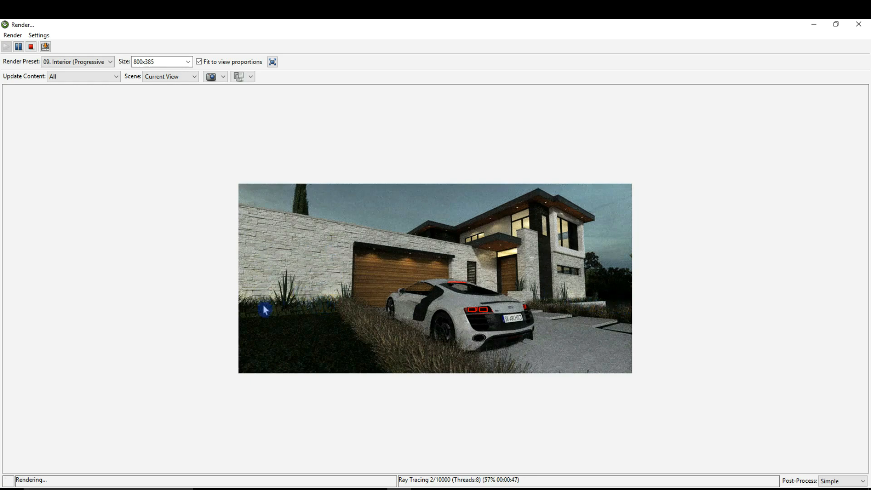
mouse_move(315, 299)
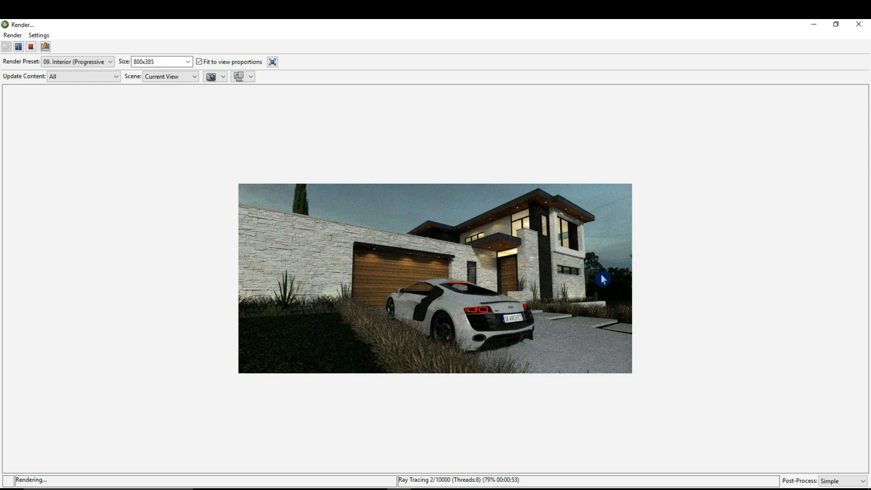
mouse_move(494, 259)
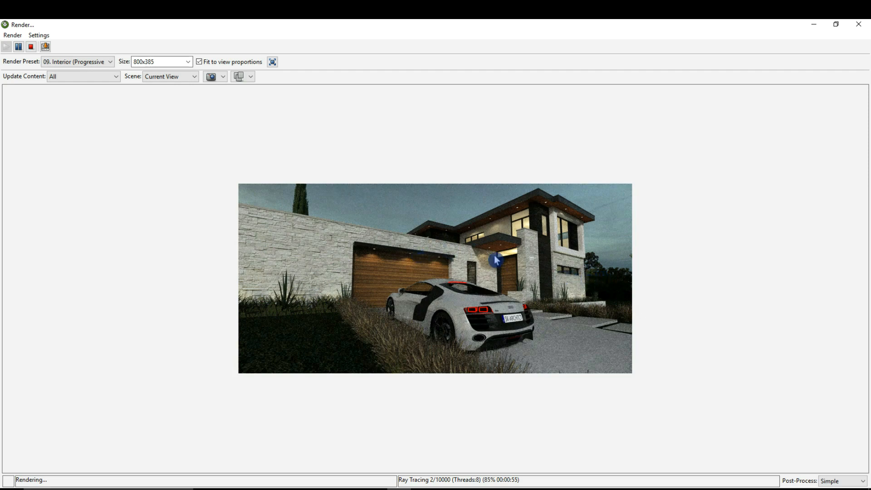
mouse_move(500, 249)
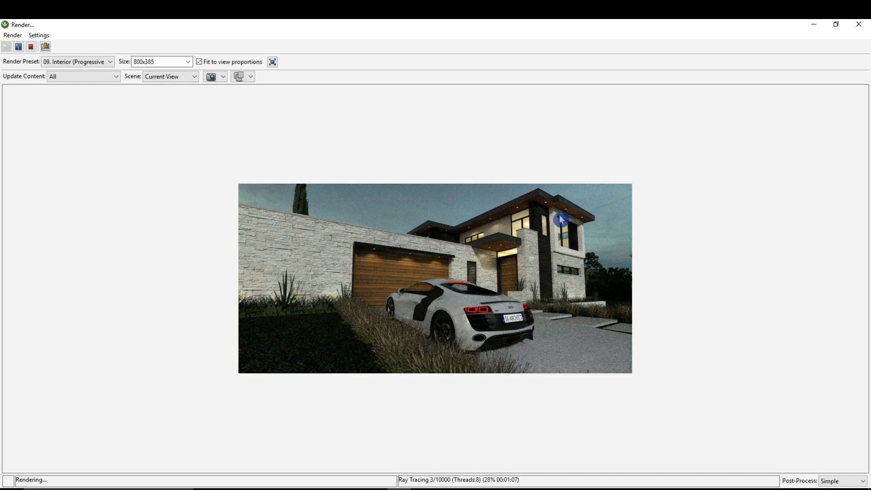
mouse_move(423, 305)
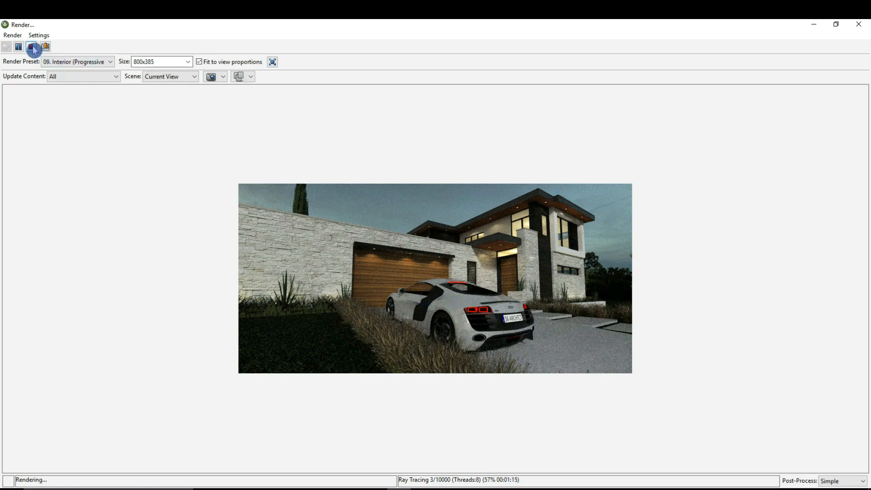
Stop the preview render and raise the output size to 3000x1445.
left_click(32, 47)
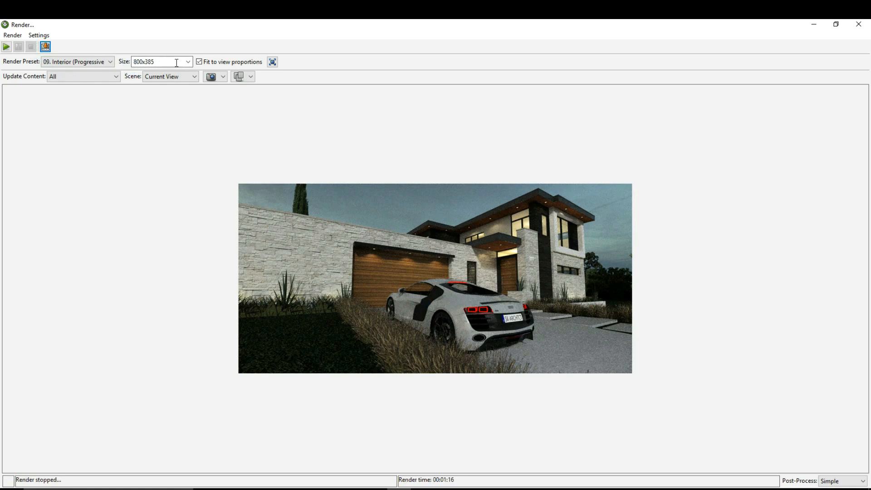
left_click(188, 61)
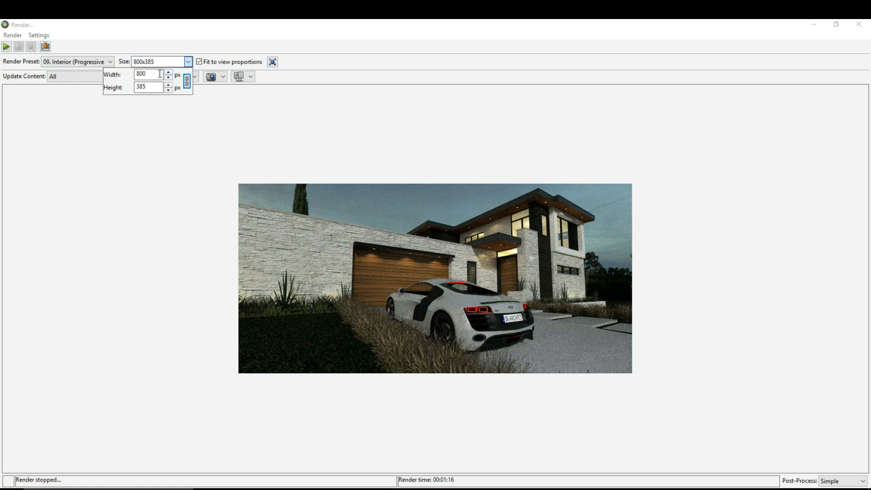
left_click(147, 74)
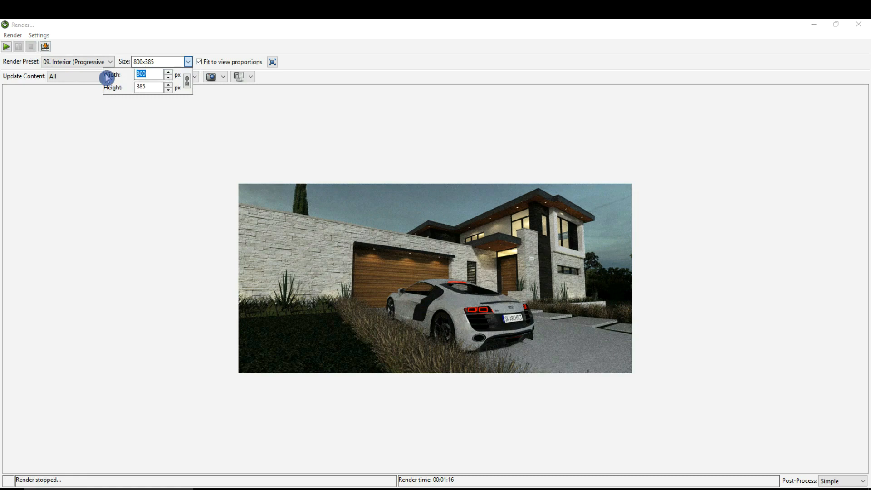
type("300")
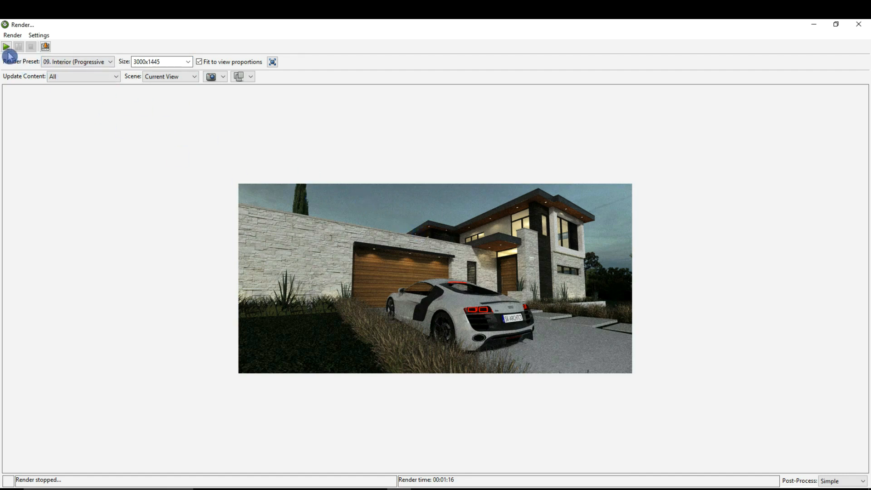
mouse_move(7, 47)
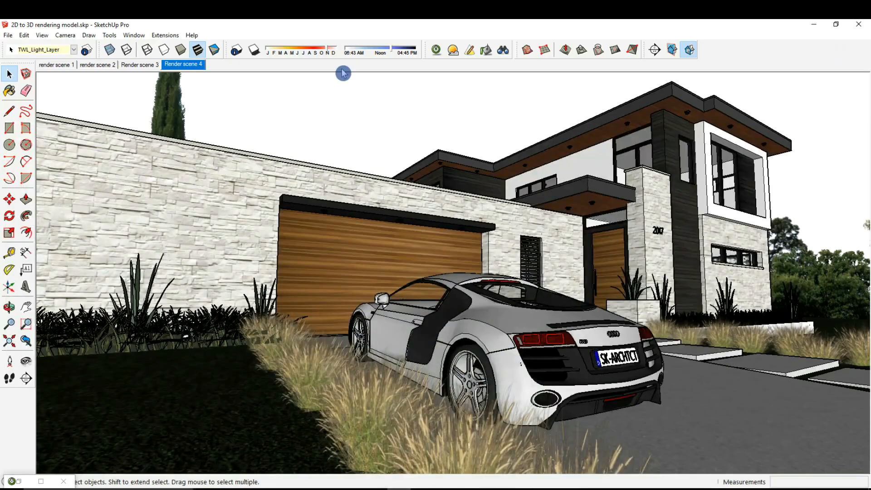
Show the Render scene 1 street view in two-point perspective.
left_click(140, 64)
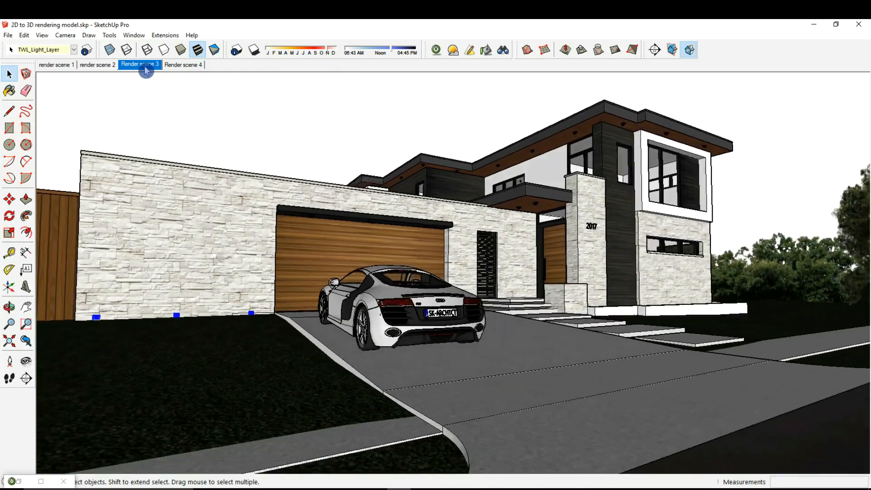
left_click(96, 64)
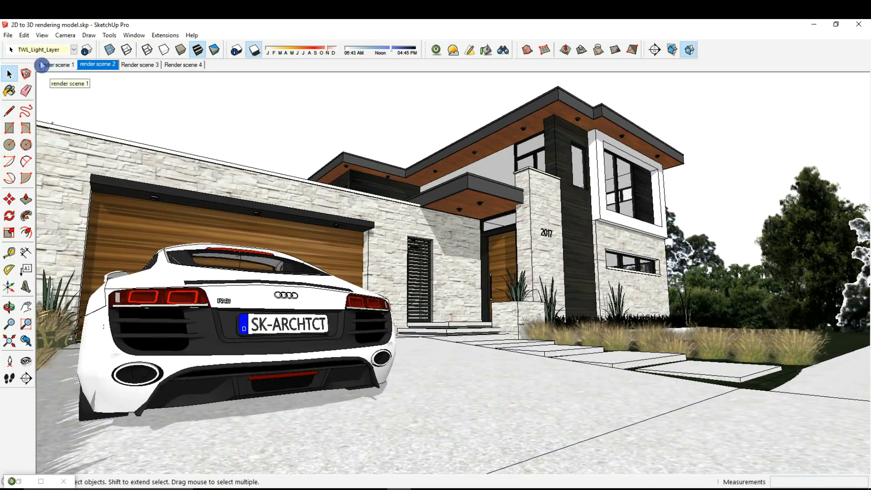
left_click(56, 64)
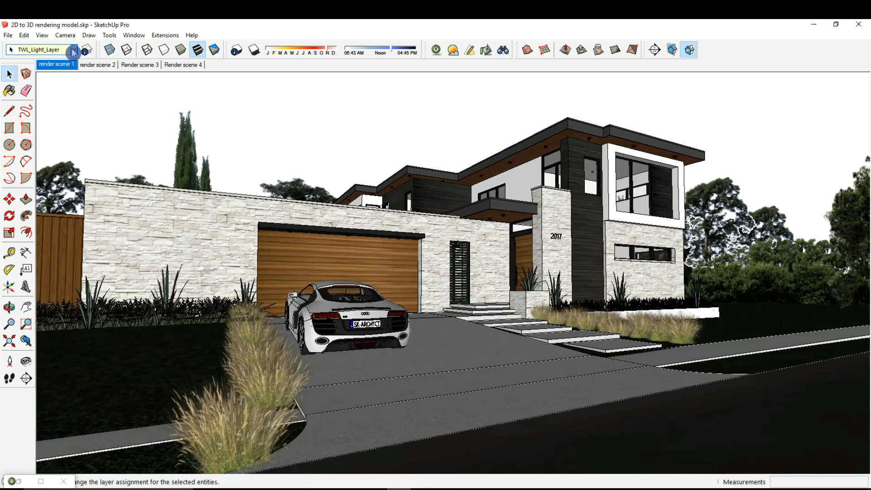
left_click(65, 35)
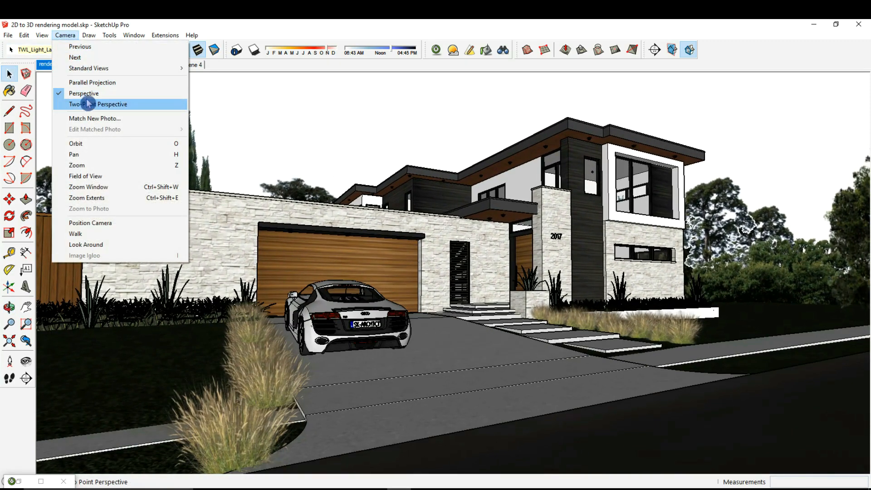
left_click(97, 103)
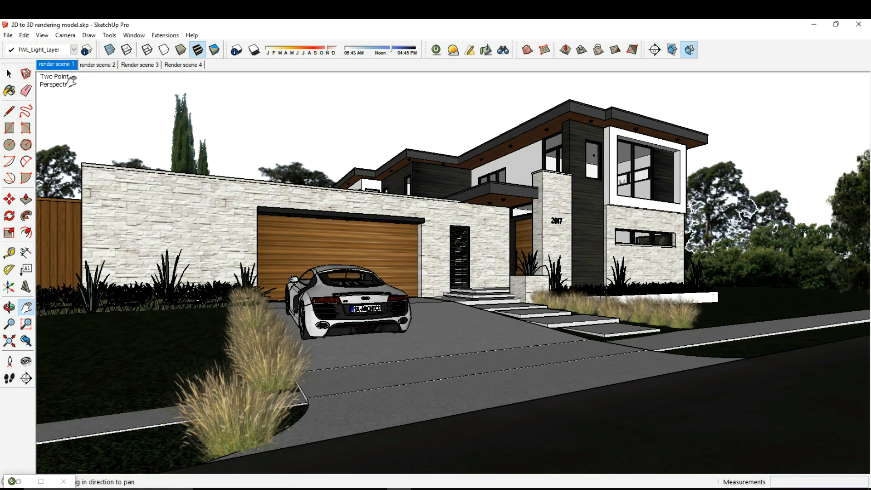
mouse_move(81, 211)
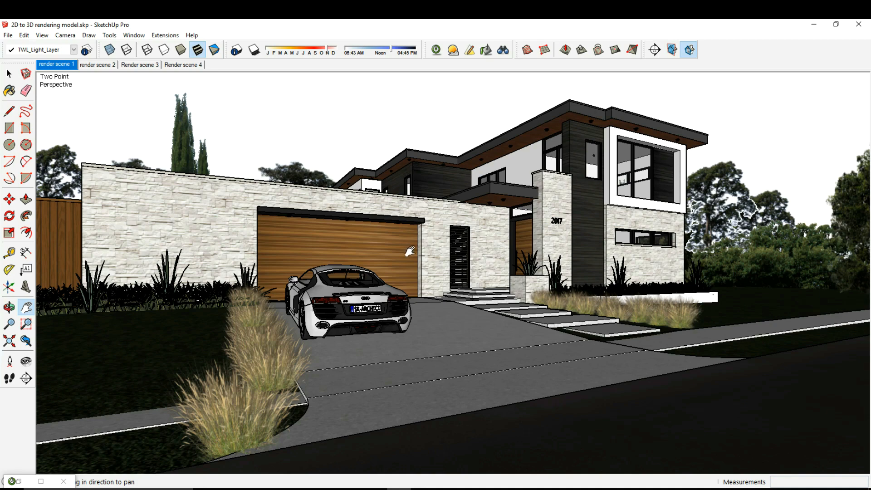
mouse_move(453, 236)
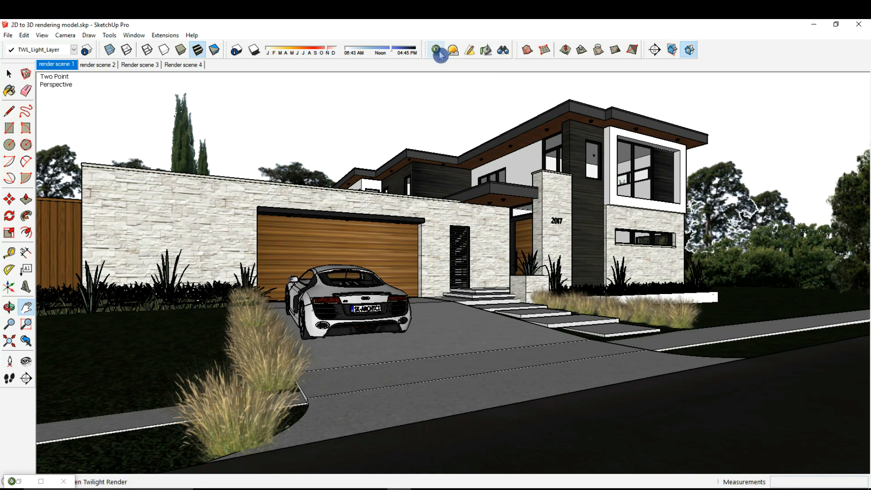
Render the full Render scene 1 view at 3000x1445, declining to save the earlier image.
left_click(435, 50)
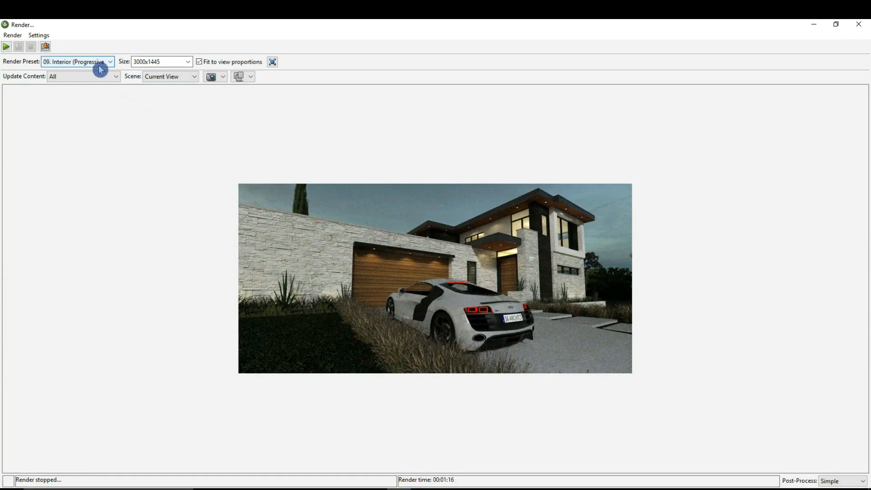
mouse_move(61, 66)
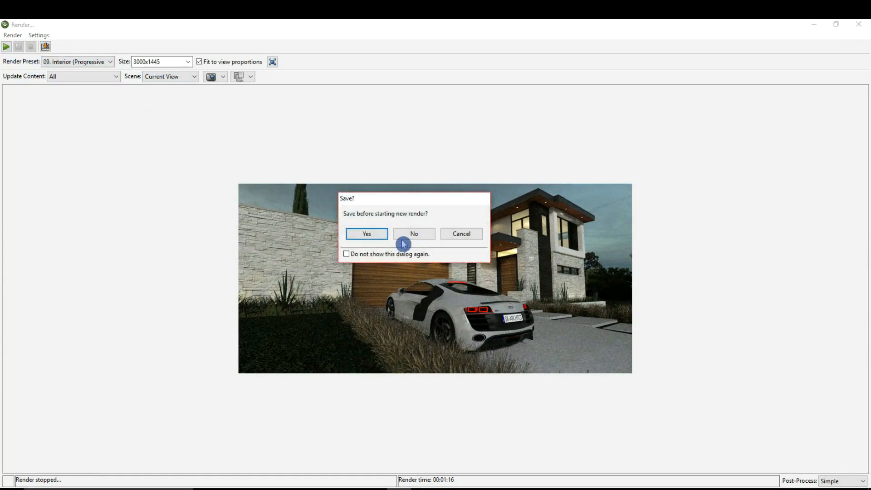
left_click(413, 233)
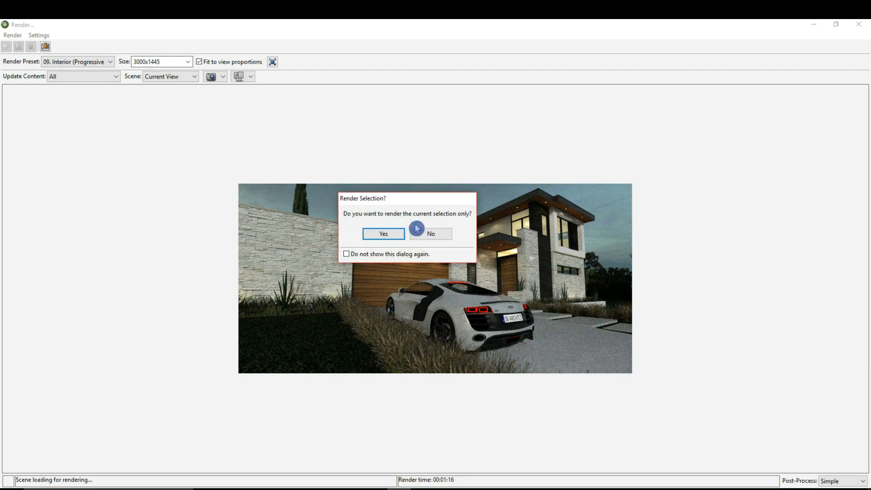
left_click(430, 233)
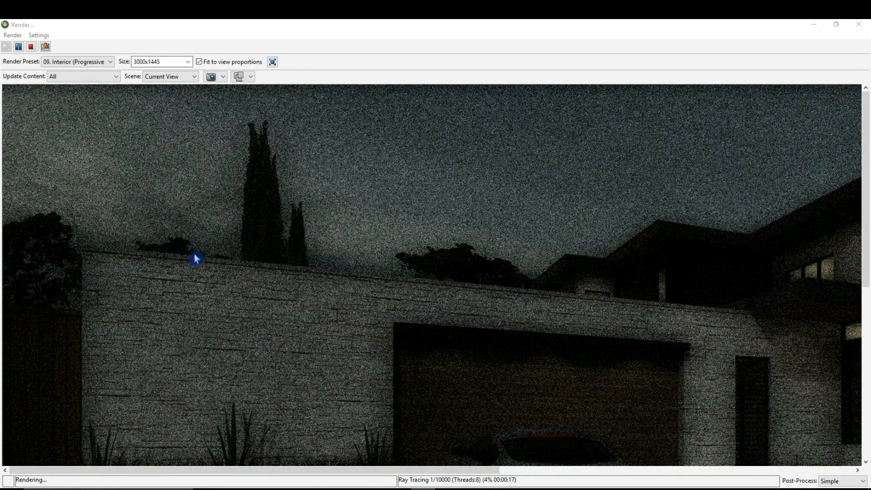
mouse_move(757, 186)
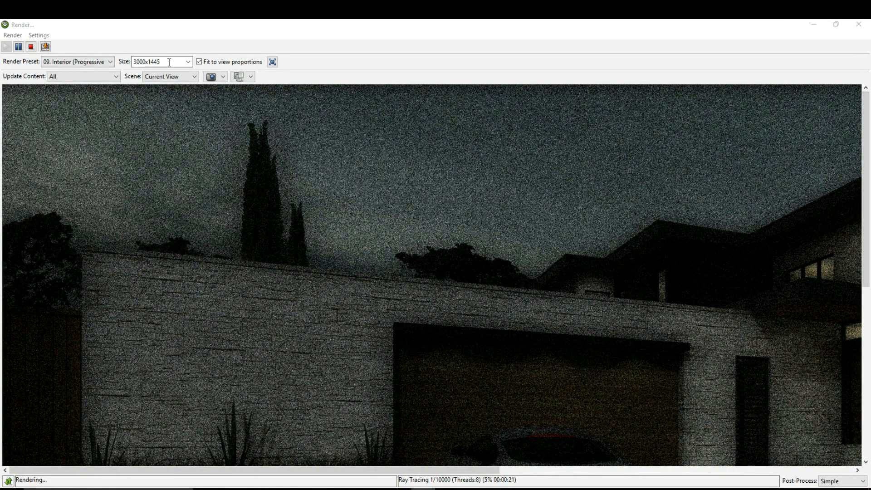
Select the 3000x1445 size value while the render keeps refining.
triple_click(161, 62)
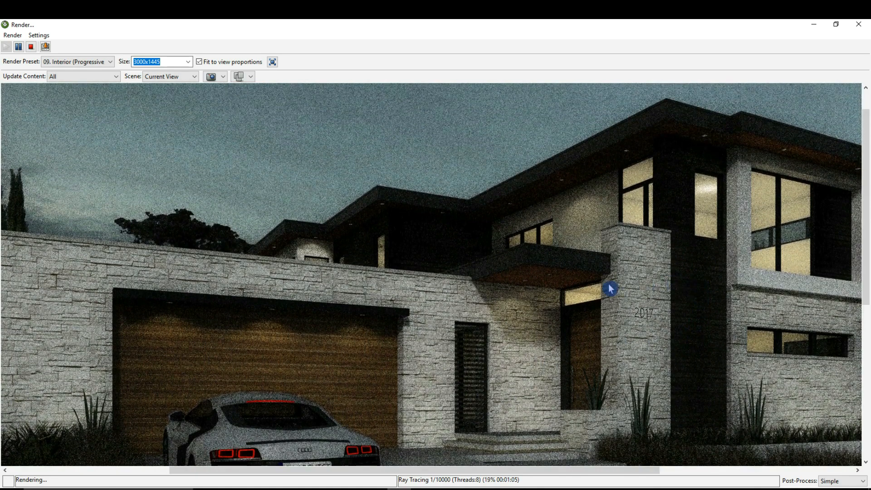
mouse_move(168, 104)
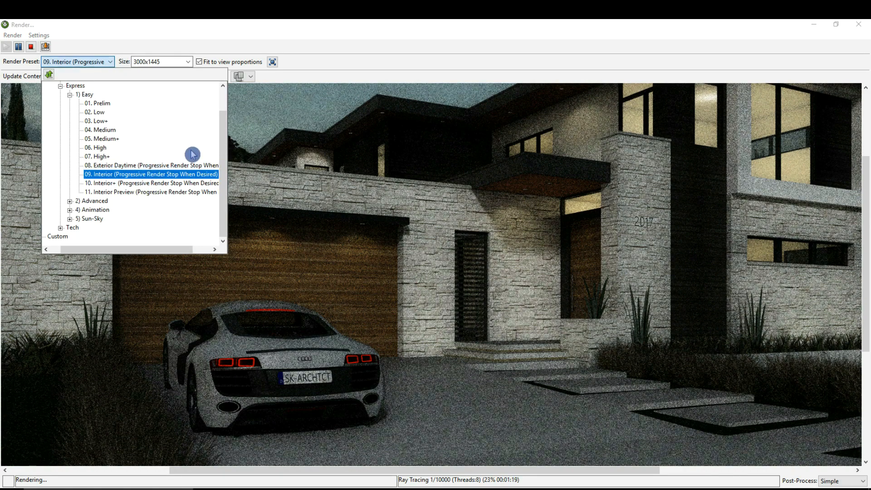
Dismiss the Render Preset list, leaving the Interior preset unchanged.
left_click(151, 173)
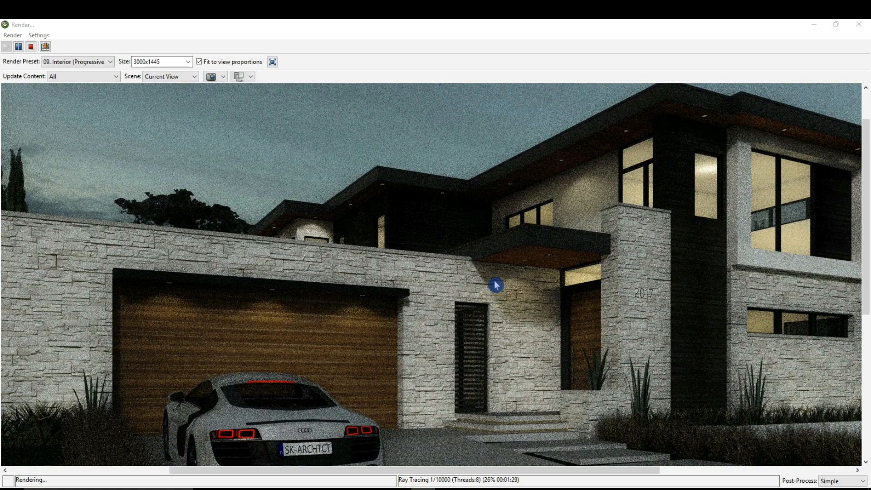
mouse_move(625, 136)
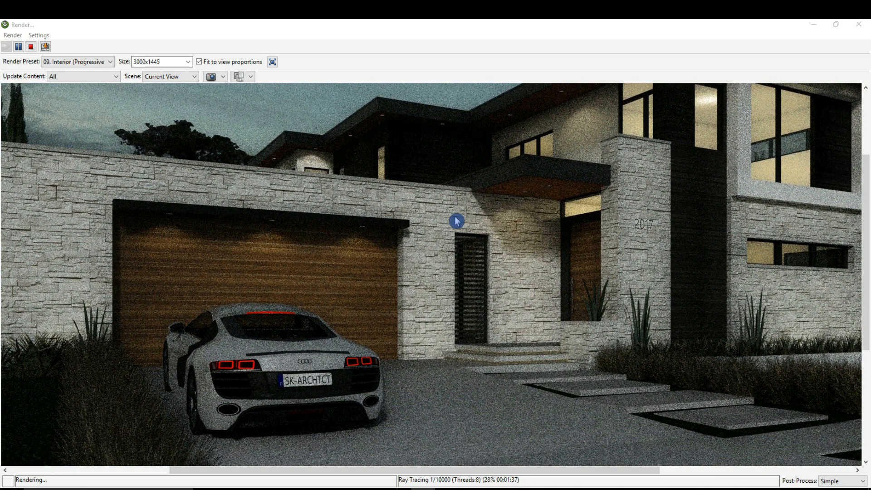
mouse_move(460, 461)
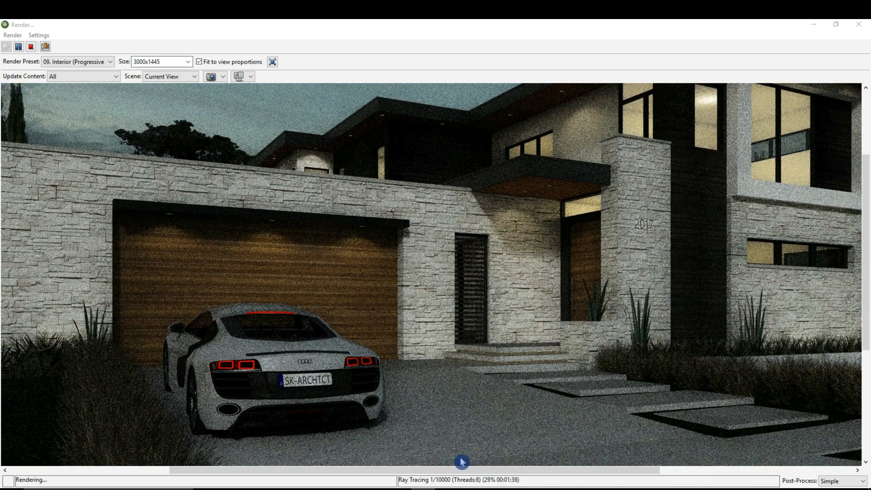